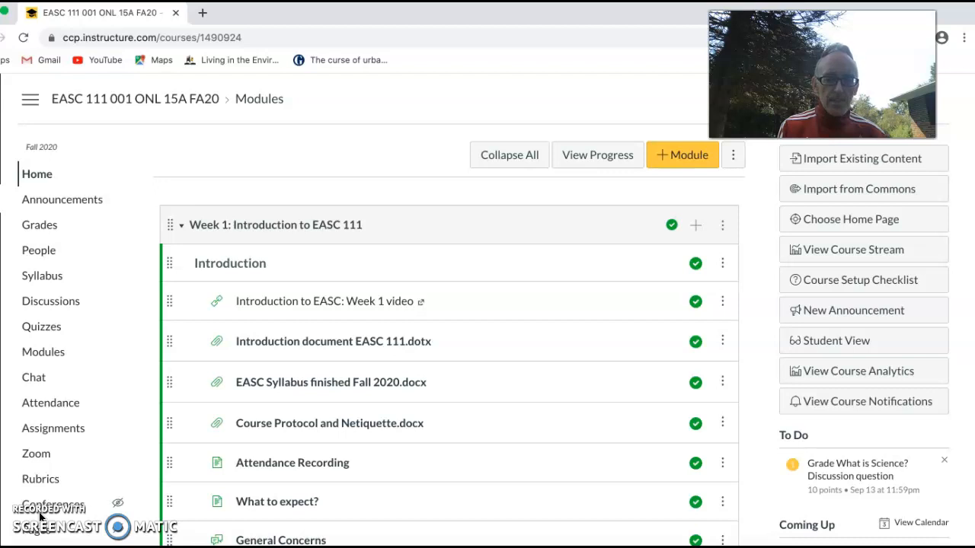
mouse_move(155, 374)
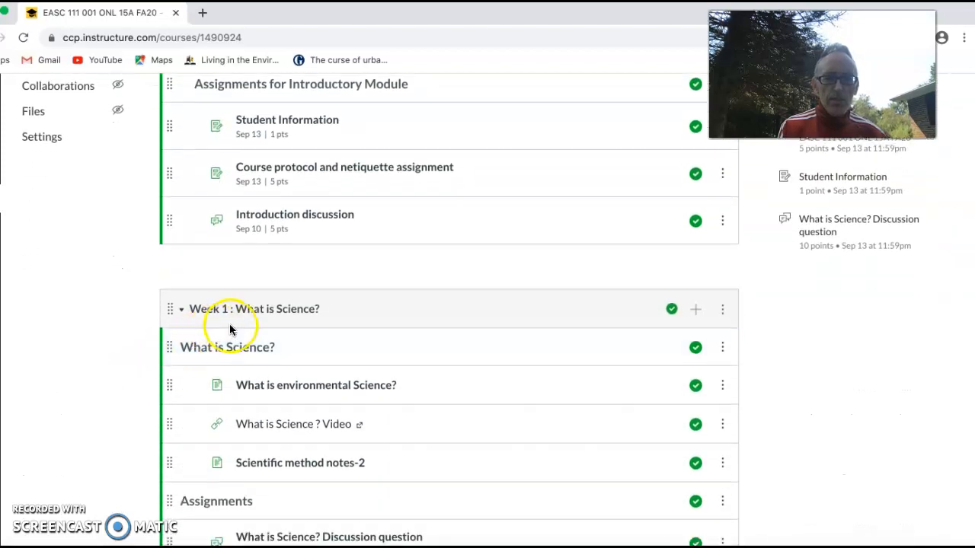
Scroll the modules list down to Week 1: What is Science? and its Report ONE assignment
scroll(down, 3)
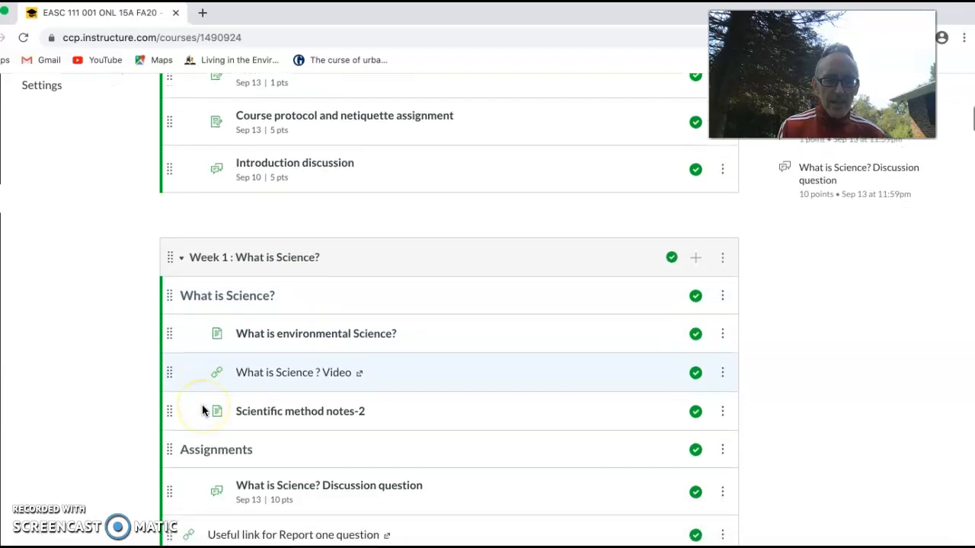
scroll(down, 3)
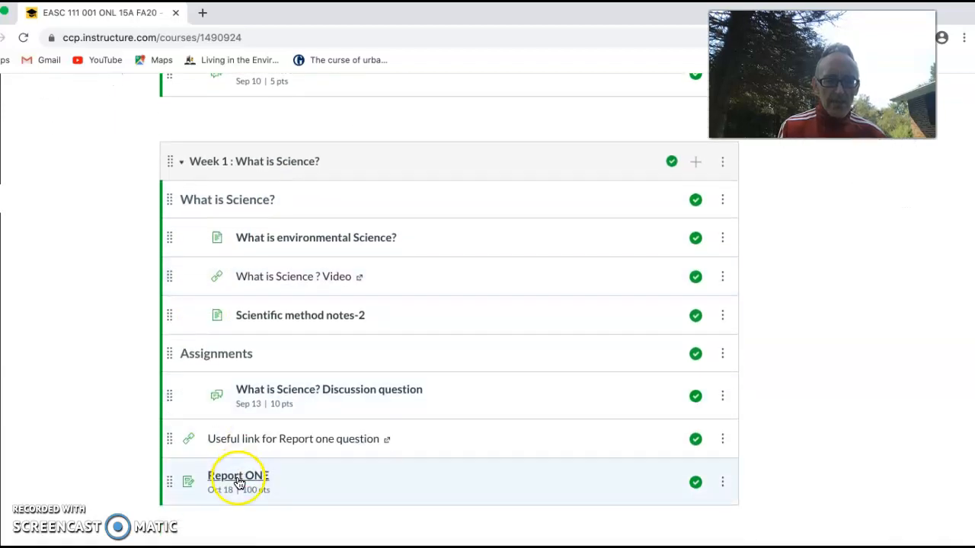
Open the Report ONE assignment to view its Environmental Conservation question and country list
click(238, 475)
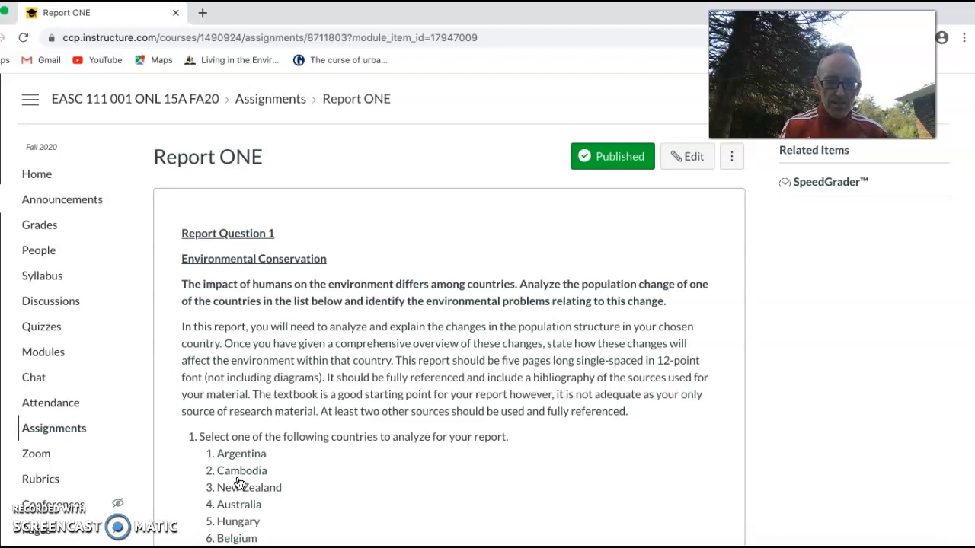
Scroll Report ONE to show all fourteen countries, Argentina through Ukraine
scroll(down, 3)
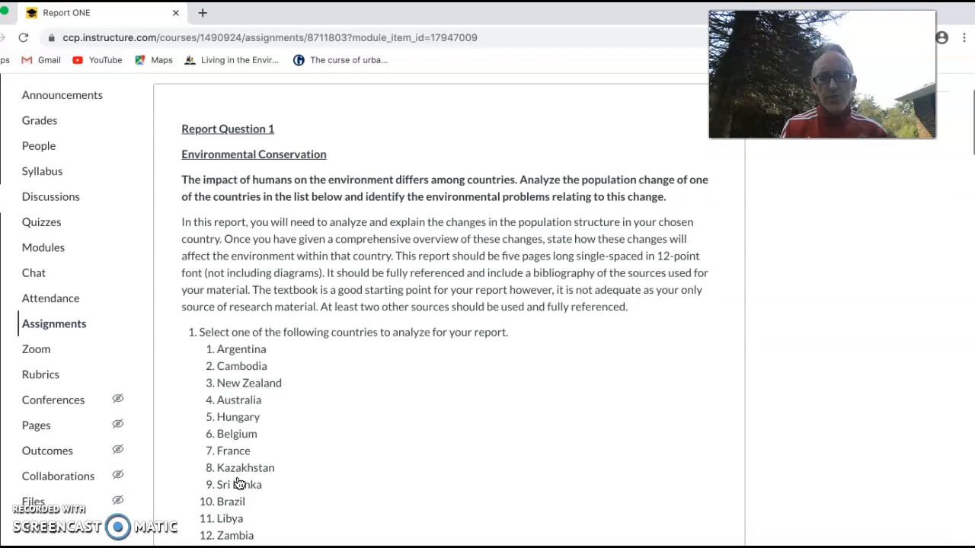
scroll(down, 3)
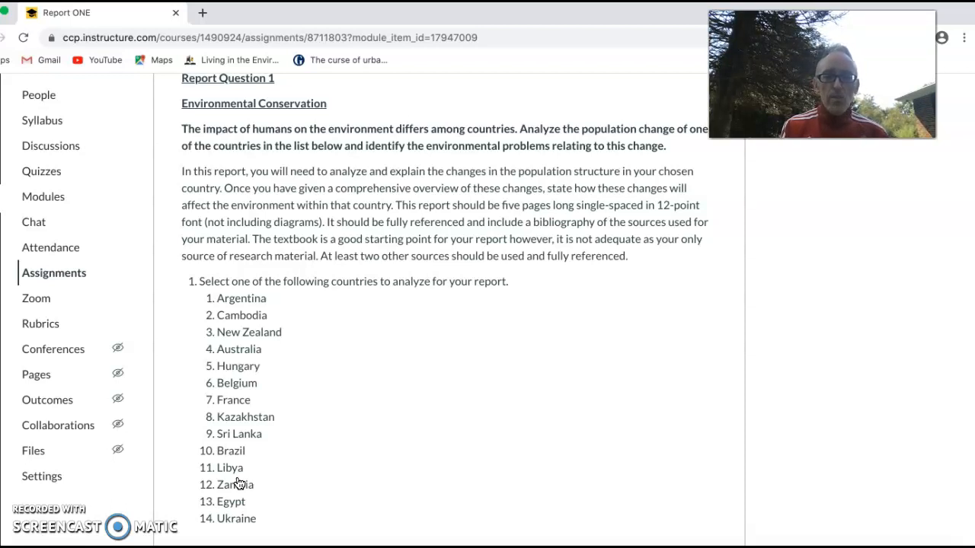
Scroll to Tasks 1, listing introduction topics from geography to social-cultural implications
scroll(down, 3)
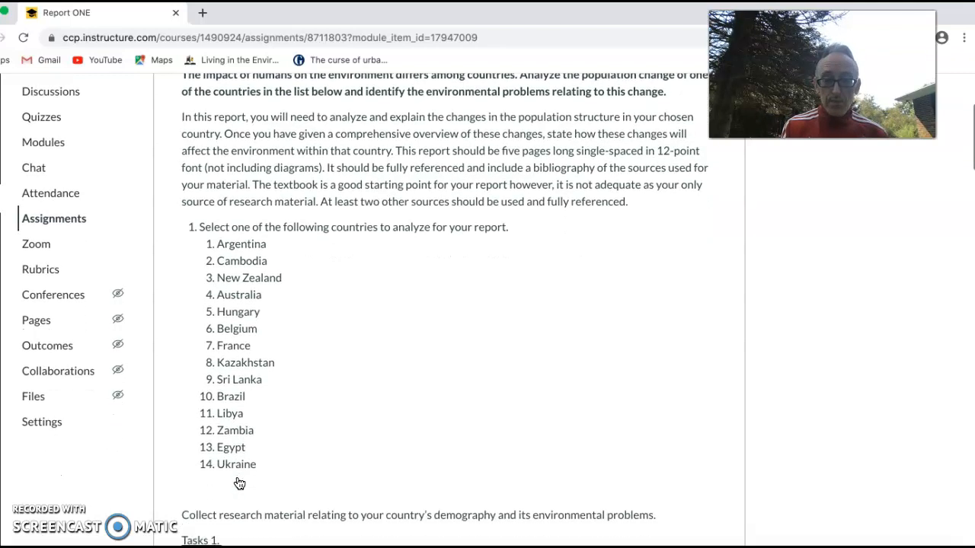
scroll(down, 3)
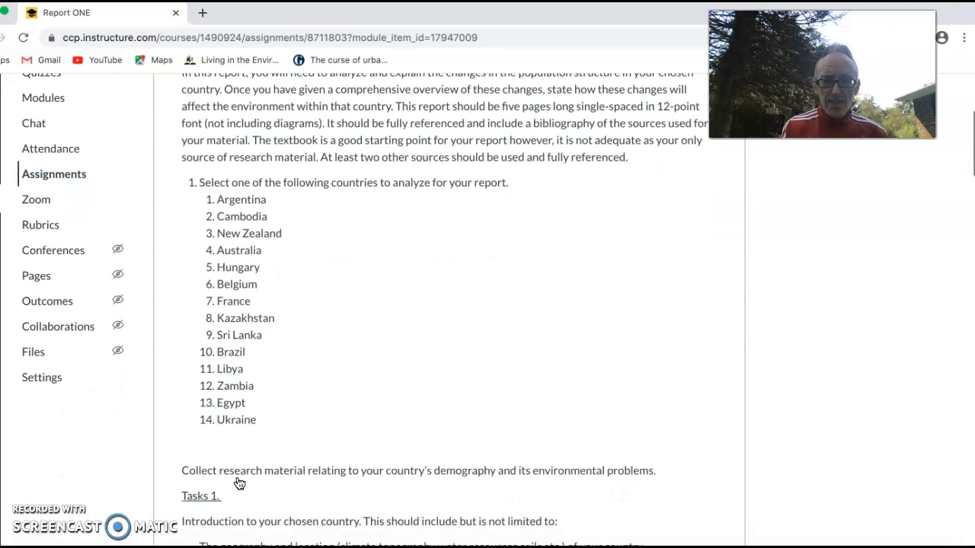
scroll(down, 3)
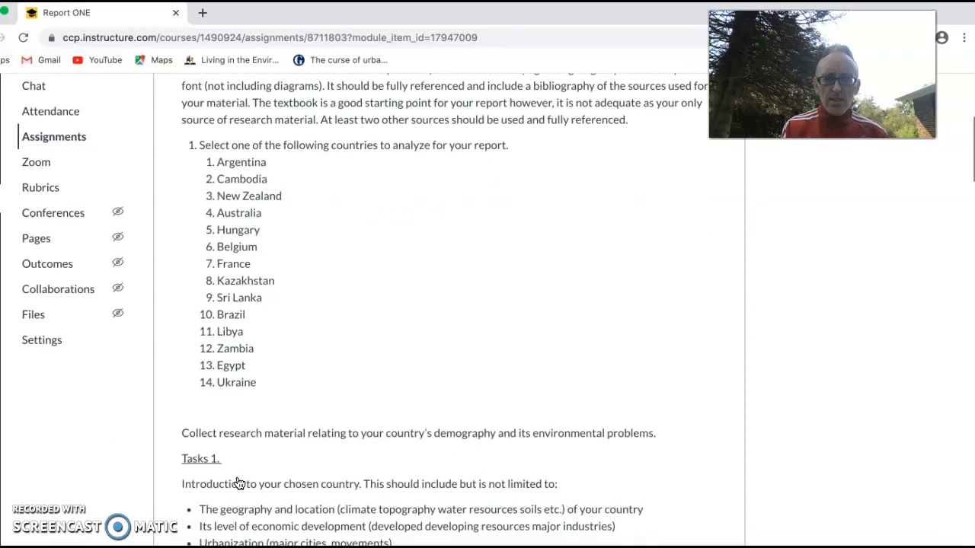
scroll(down, 3)
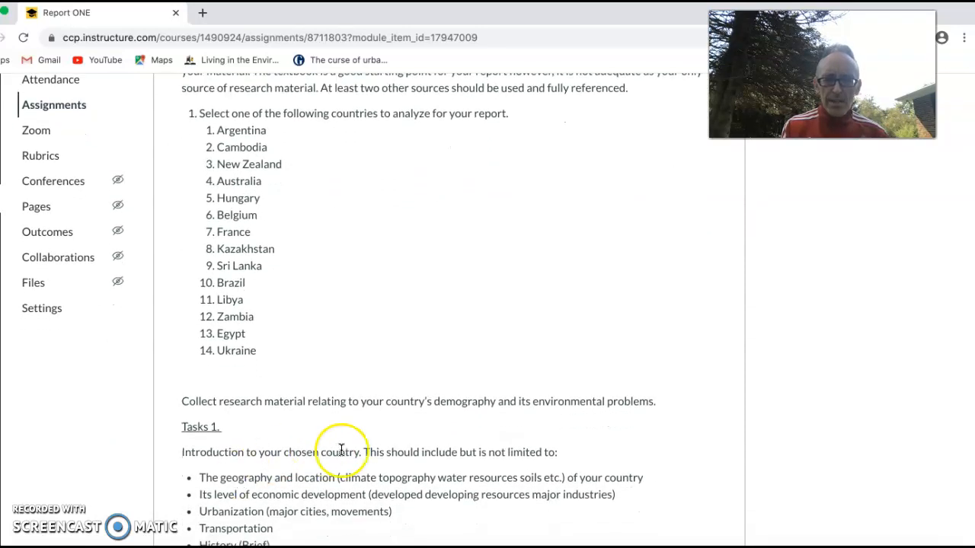
mouse_move(629, 431)
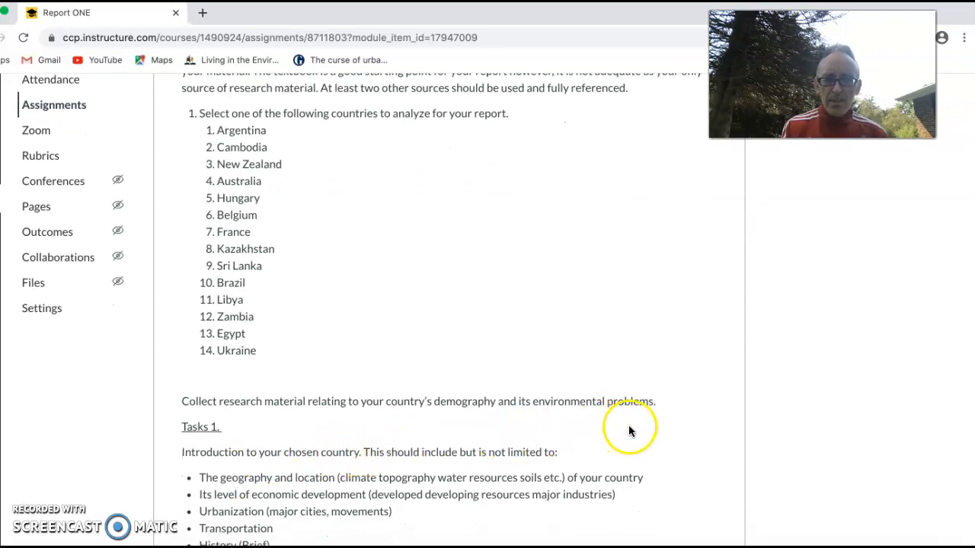
scroll(down, 3)
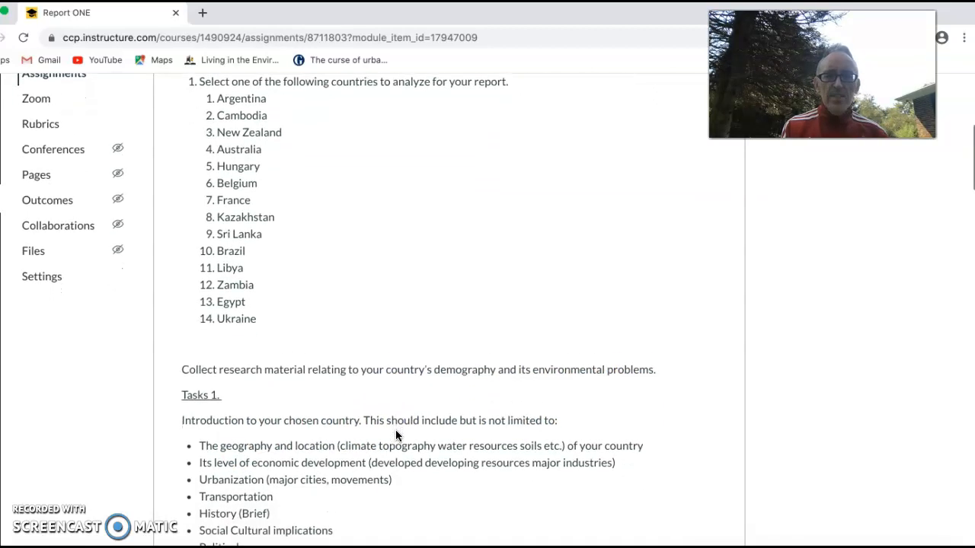
Scroll past the Tasks 1 bullets to Task 2's population-structure analysis
scroll(down, 3)
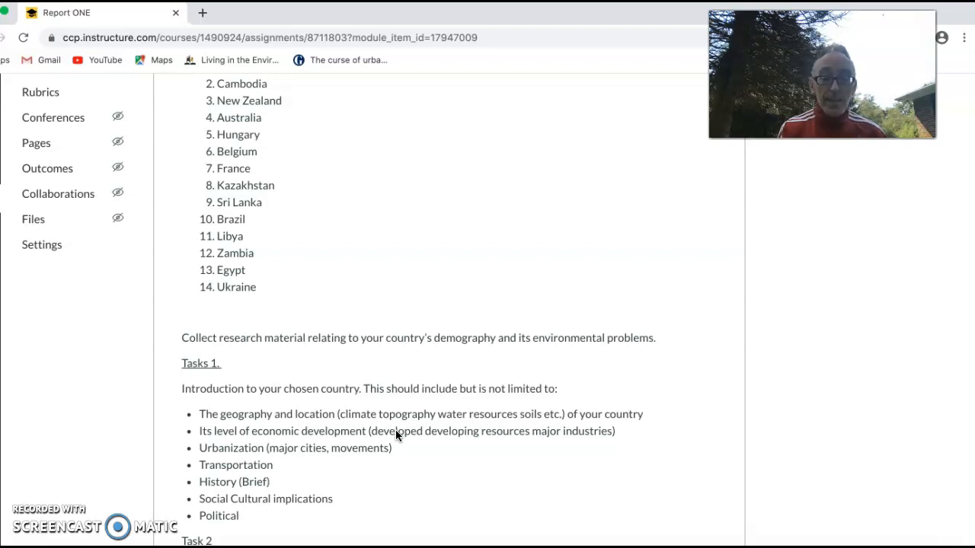
scroll(down, 3)
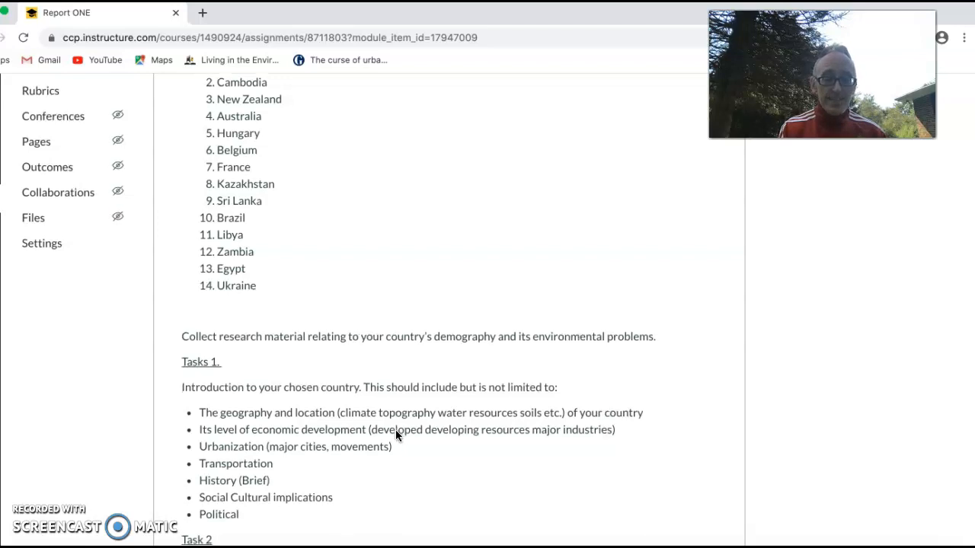
scroll(down, 3)
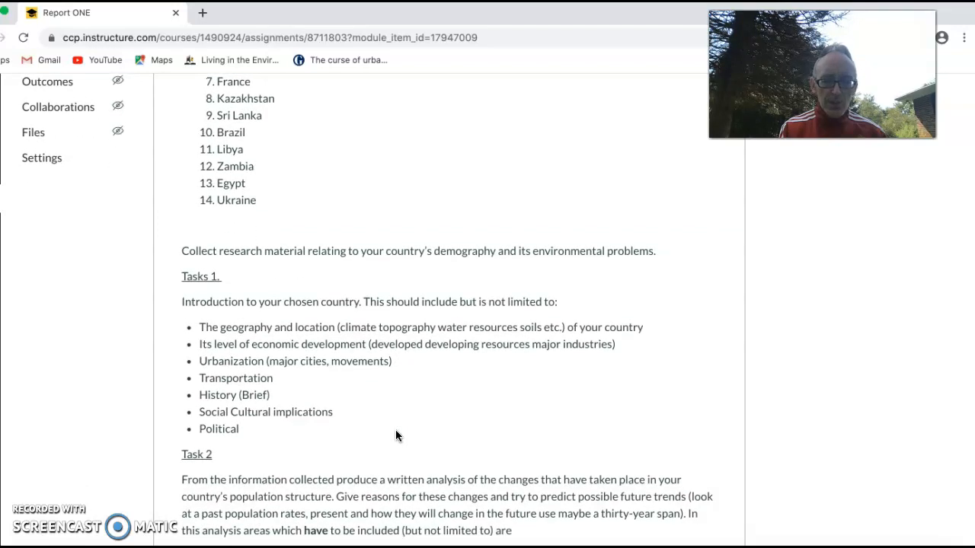
Scroll through Task 2's nine required population topics to the start of Task 3
scroll(down, 3)
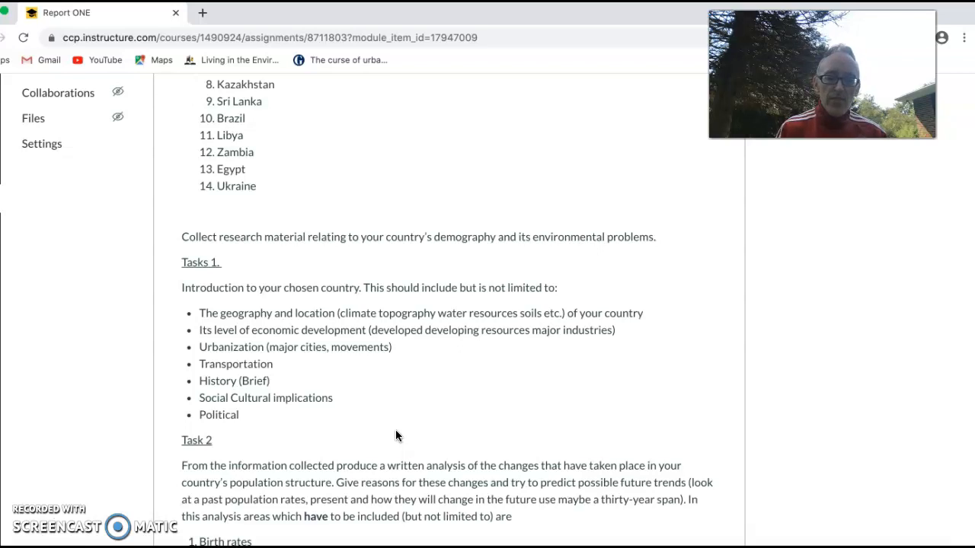
scroll(down, 3)
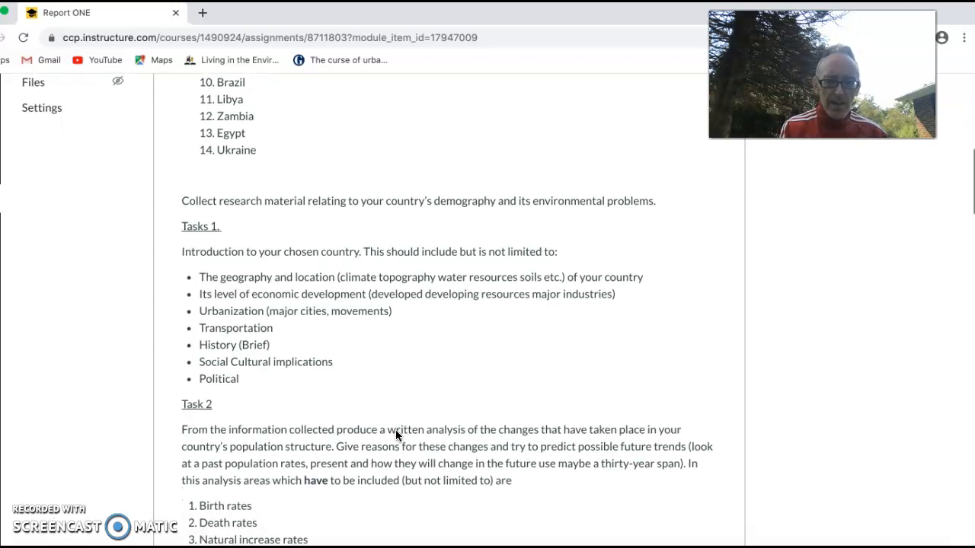
scroll(down, 3)
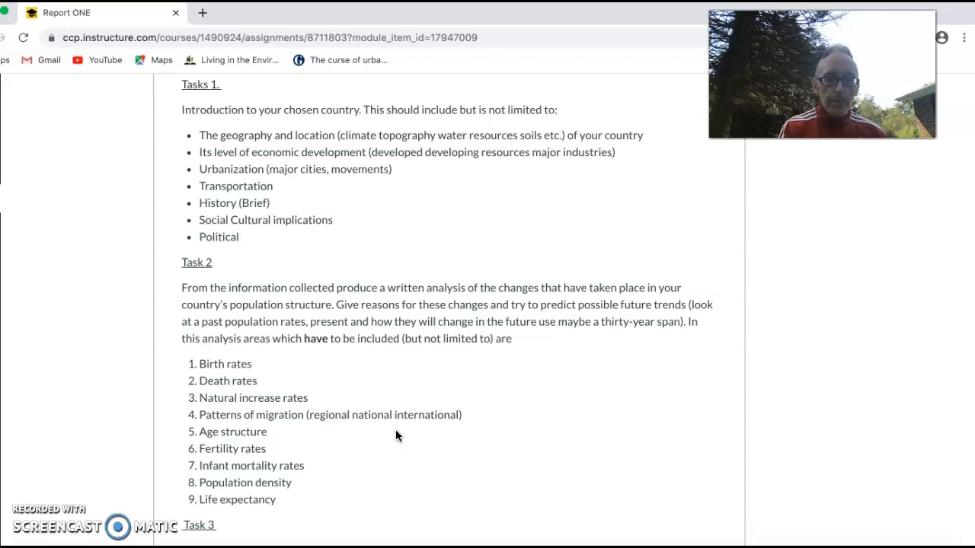
scroll(down, 3)
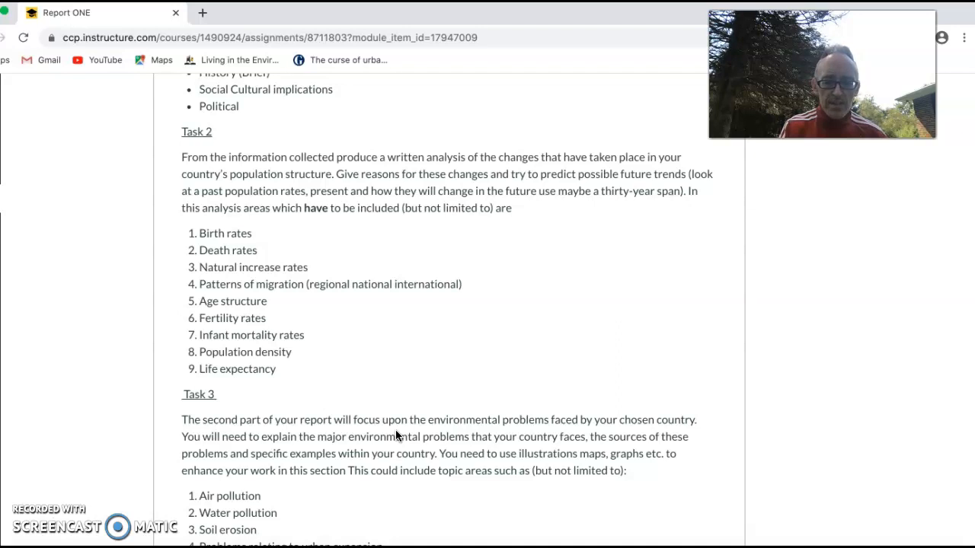
Scroll to Task 3's six environmental problems, air pollution through habitat destruction
scroll(down, 3)
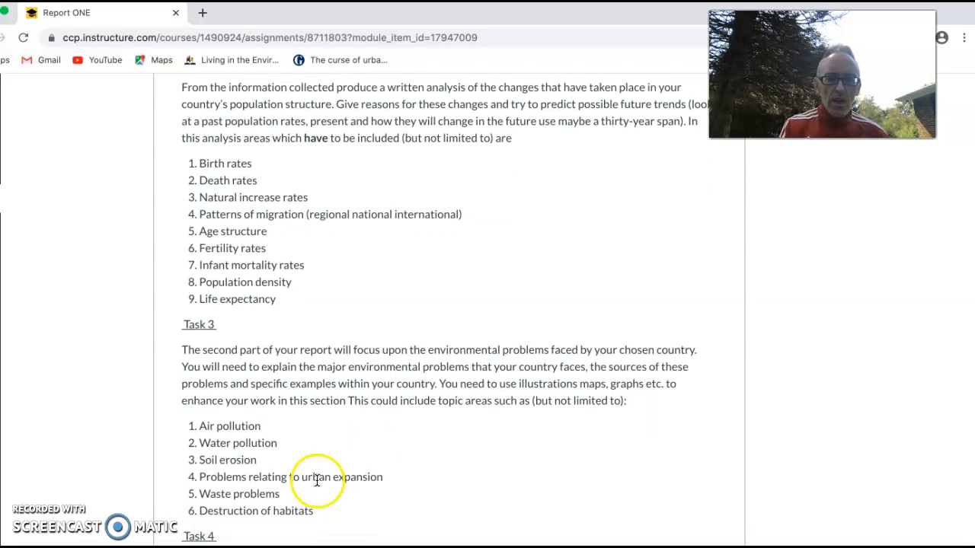
mouse_move(381, 526)
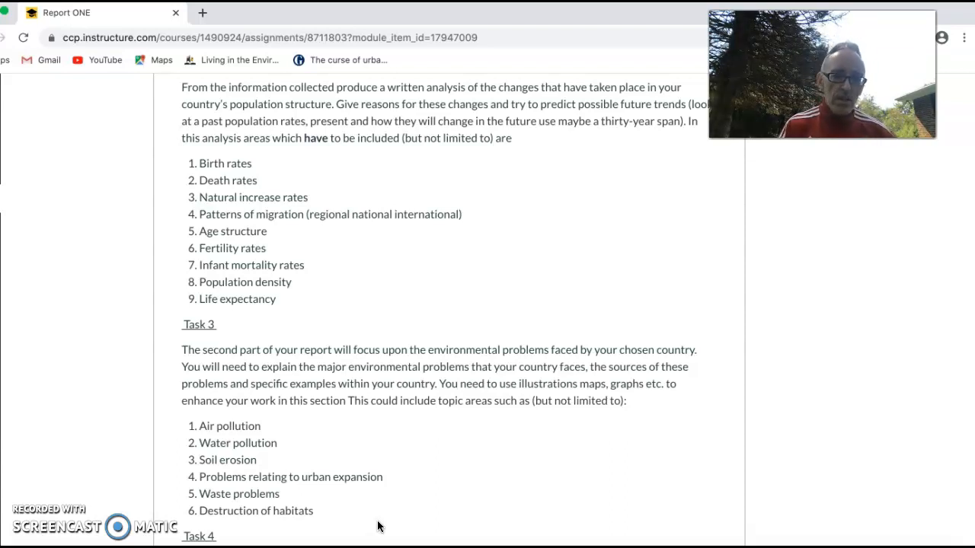
scroll(down, 3)
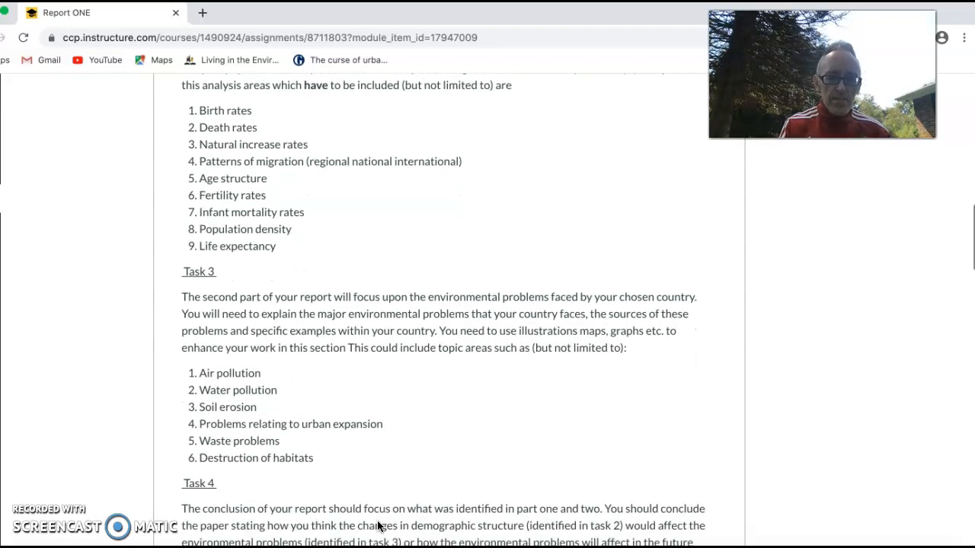
scroll(down, 3)
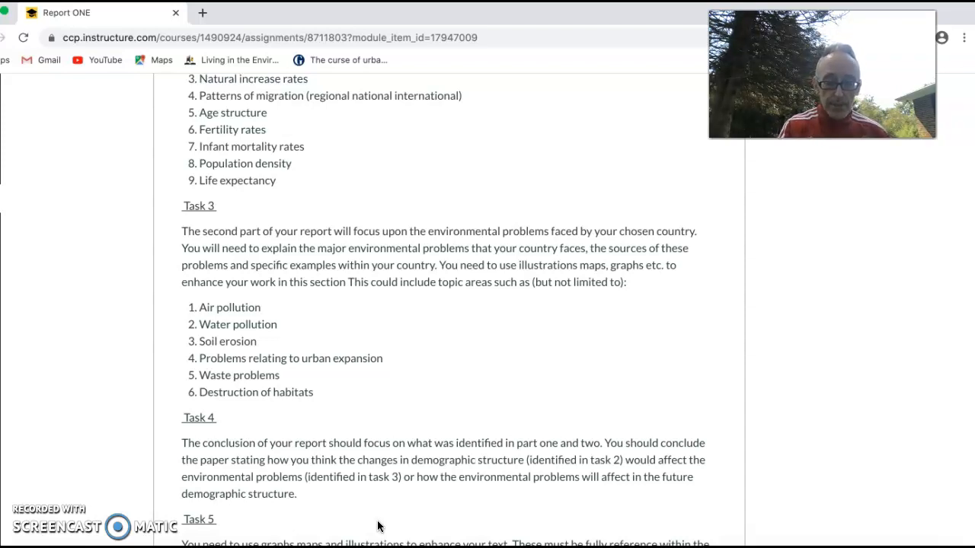
scroll(down, 3)
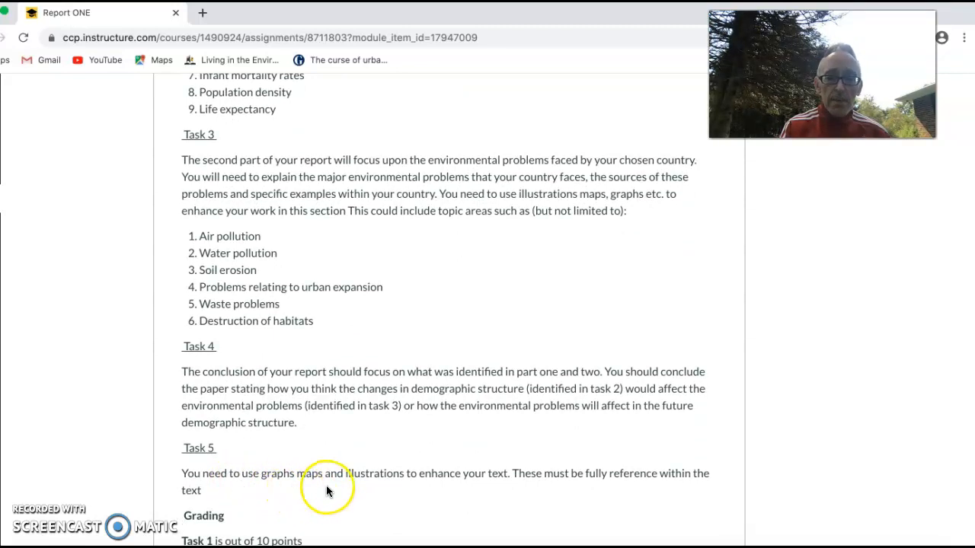
mouse_move(549, 497)
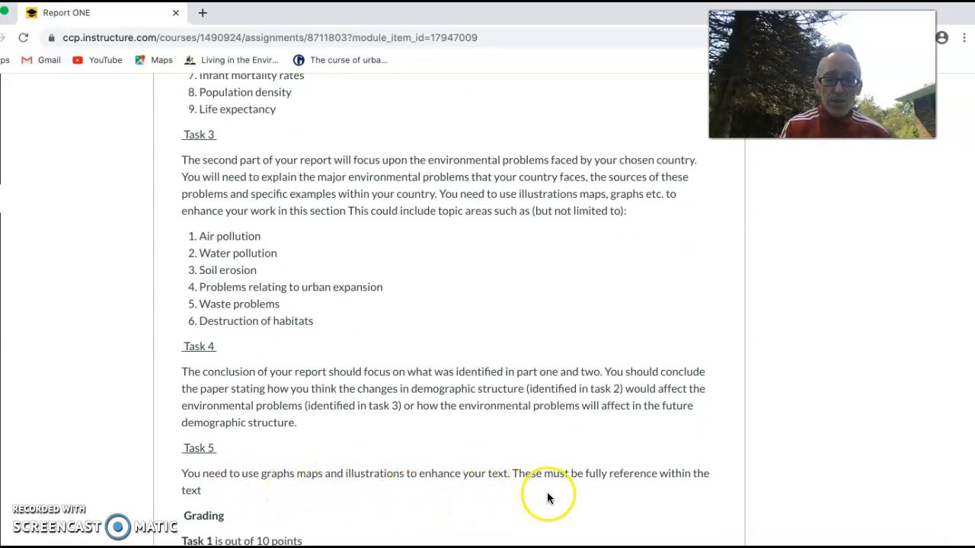
mouse_move(598, 497)
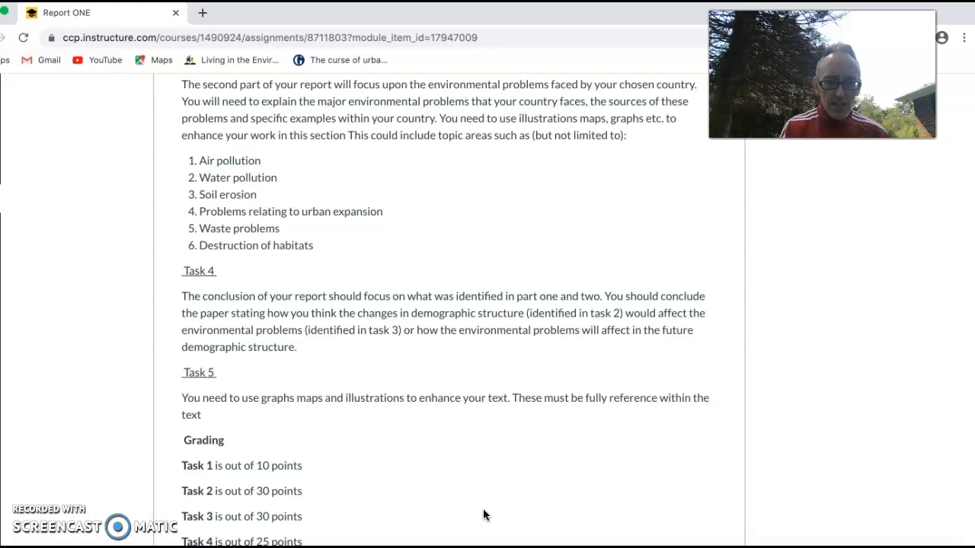
scroll(down, 3)
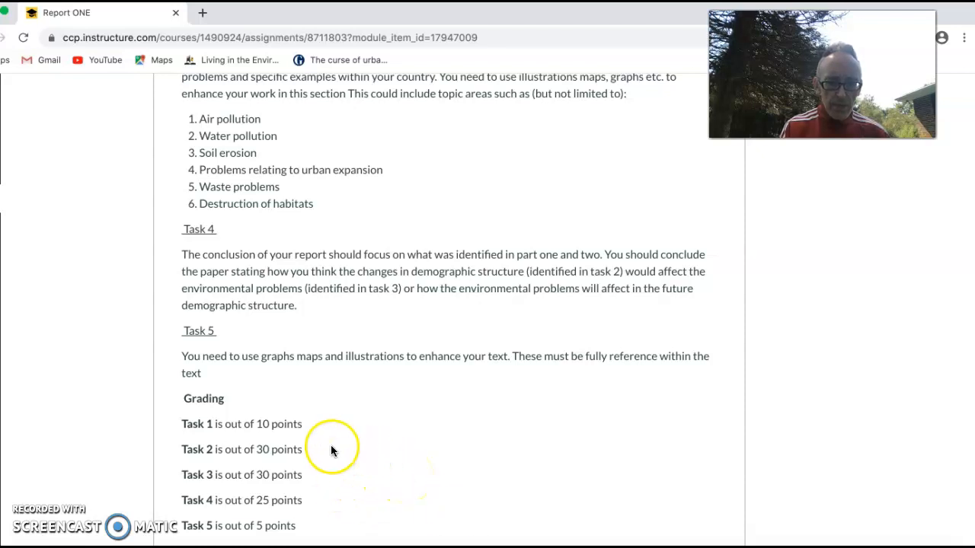
mouse_move(302, 480)
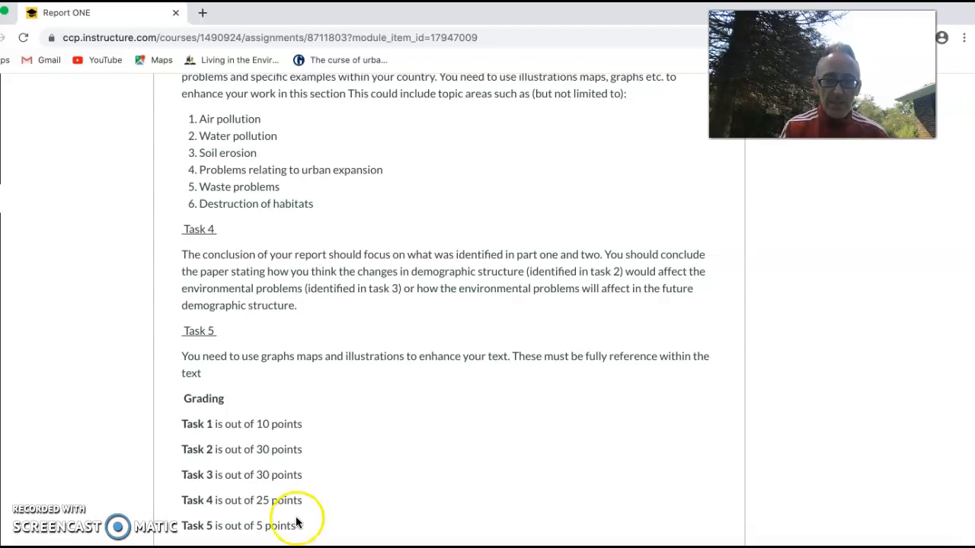
mouse_move(341, 517)
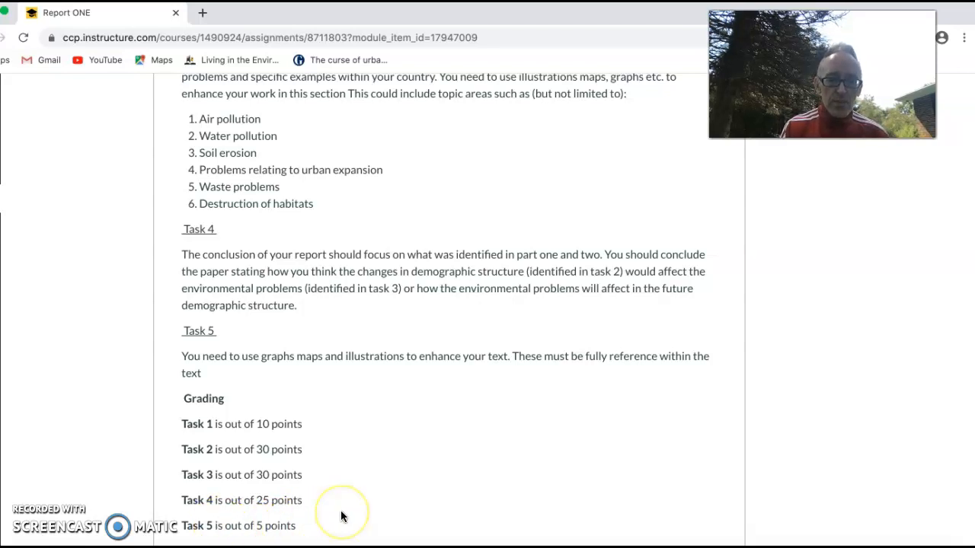
scroll(down, 3)
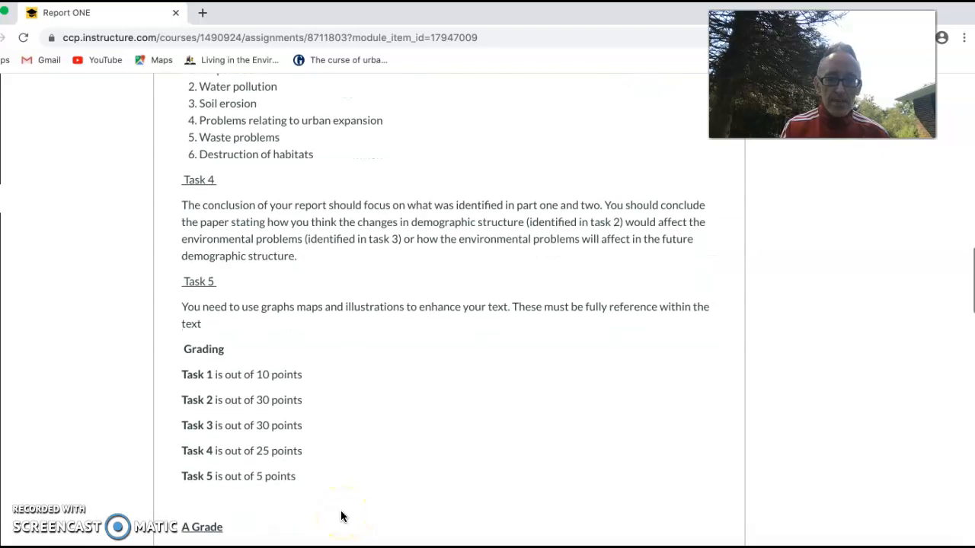
scroll(down, 3)
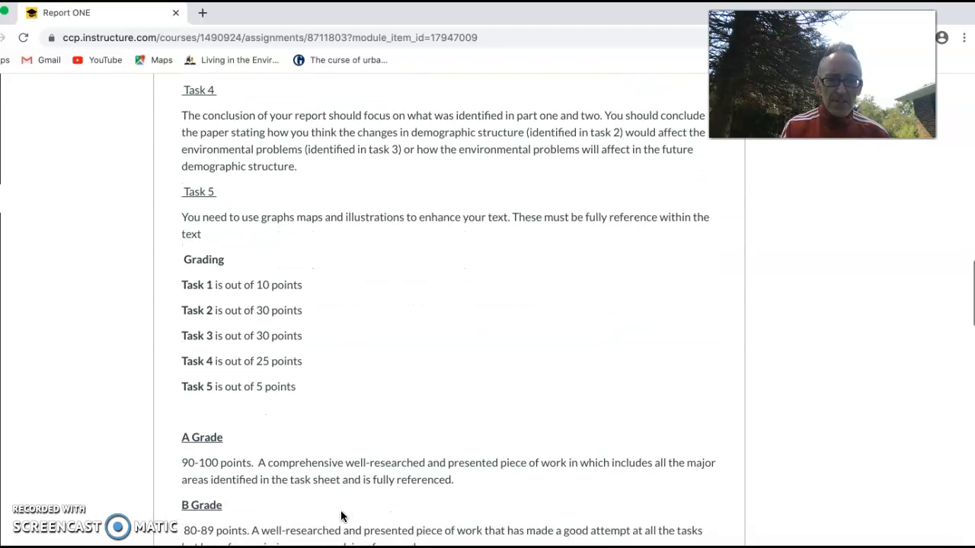
scroll(down, 3)
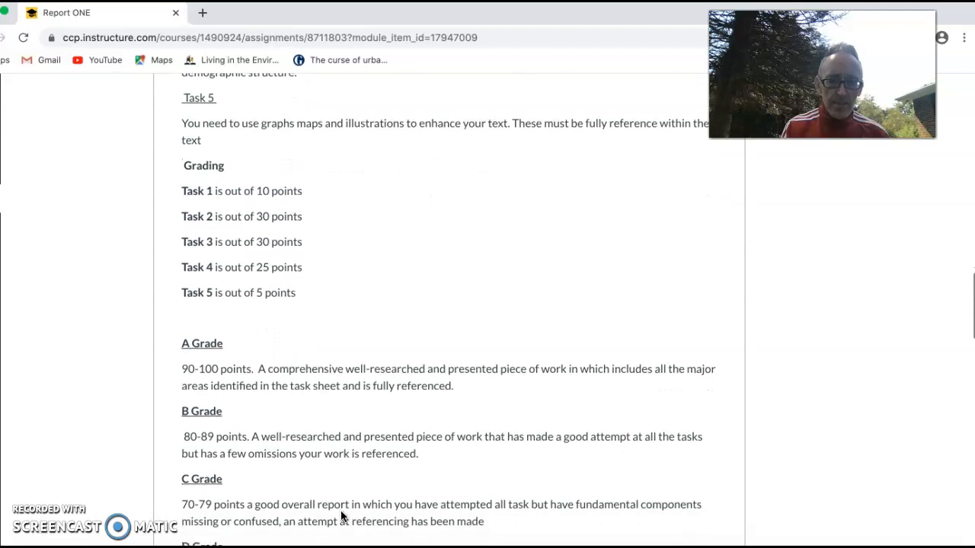
scroll(down, 3)
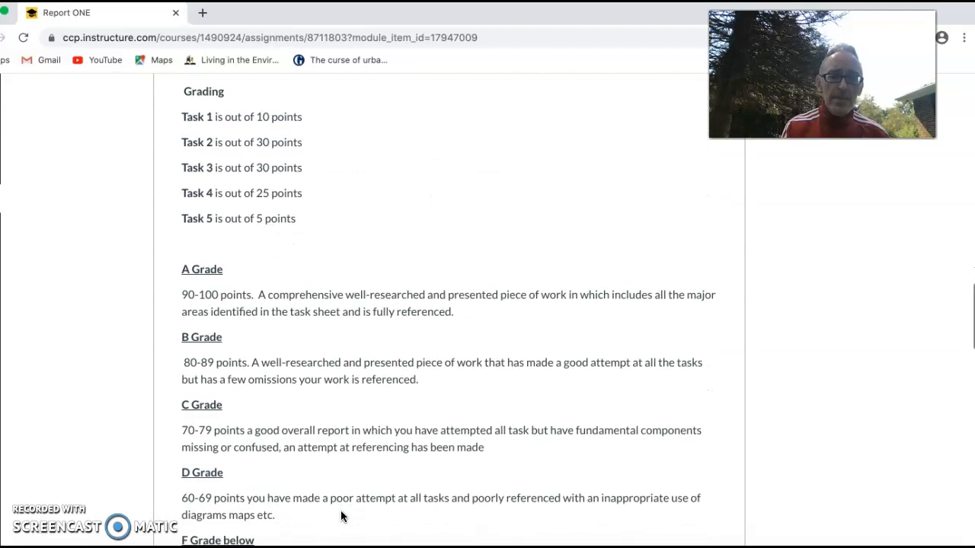
scroll(down, 3)
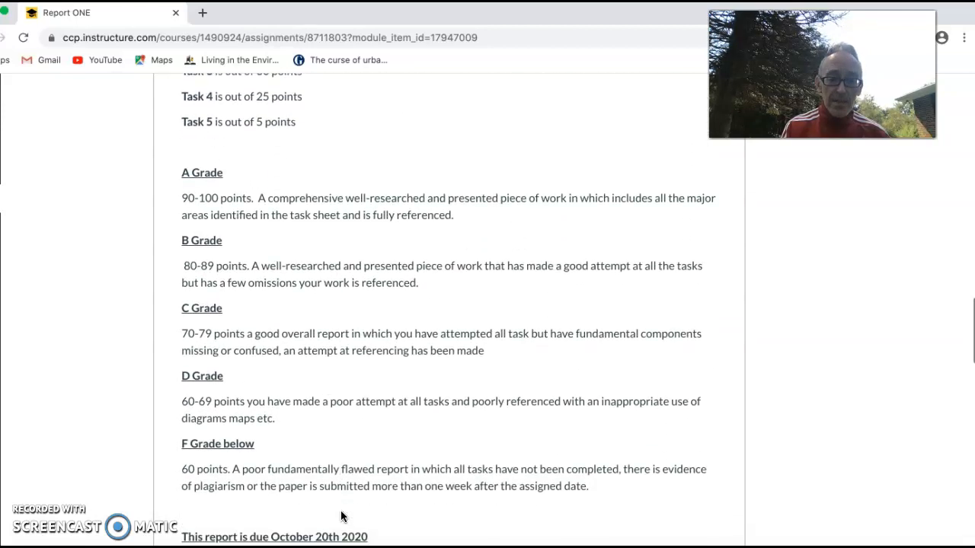
scroll(down, 3)
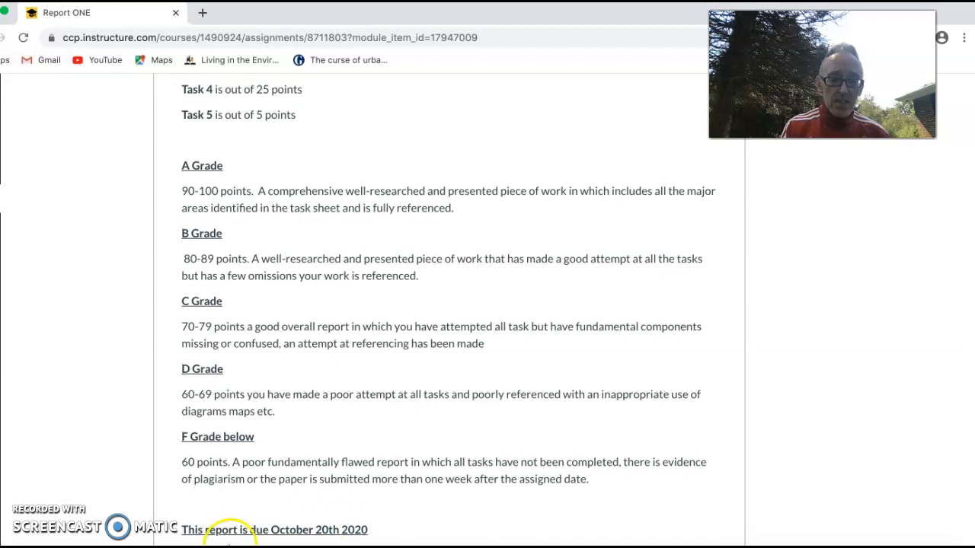
mouse_move(365, 512)
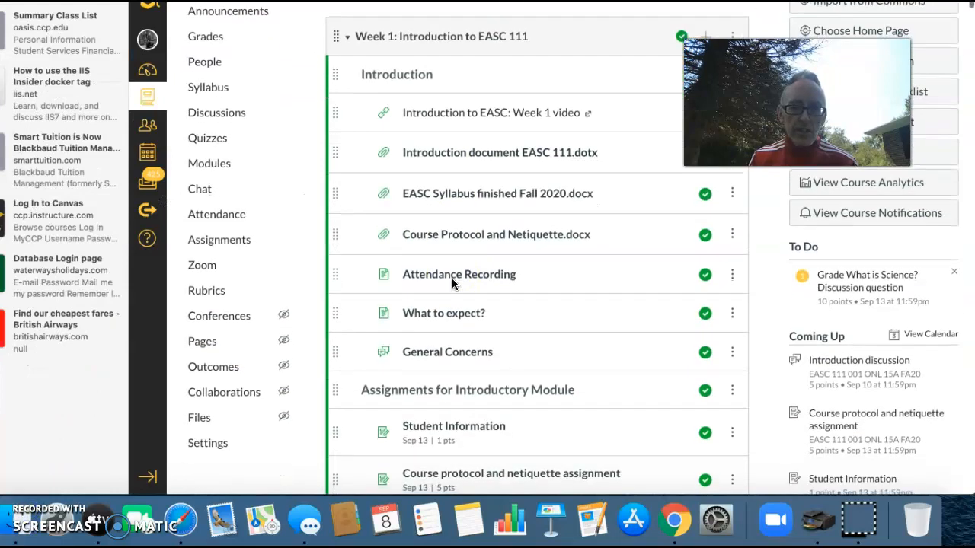
Follow Week 1's 'Useful link for Report one question' to the Census.gov International Data Base
scroll(down, 3)
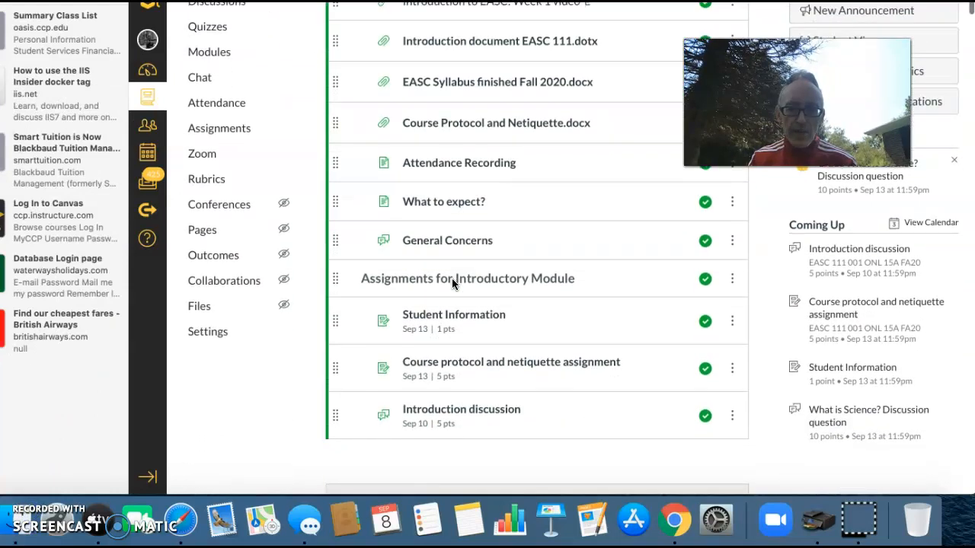
scroll(down, 3)
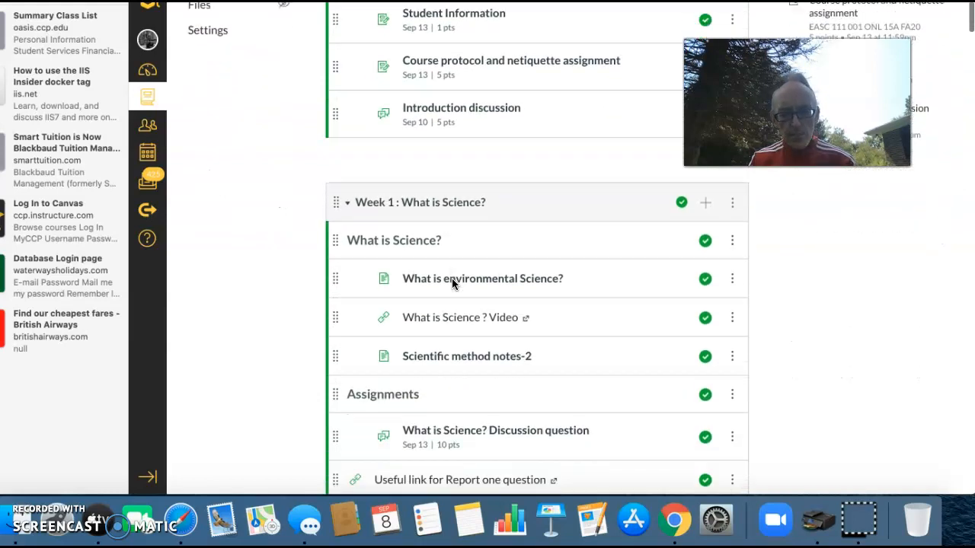
scroll(down, 3)
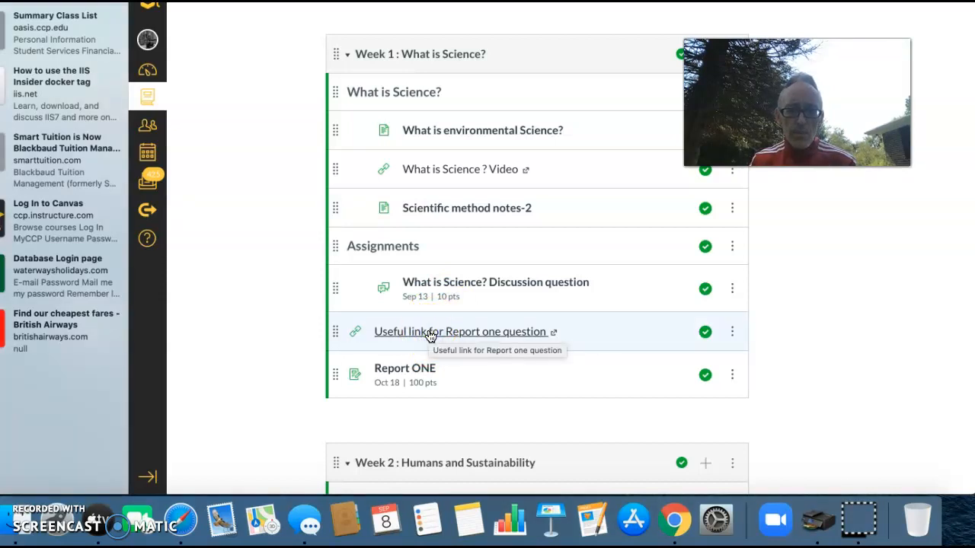
click(460, 331)
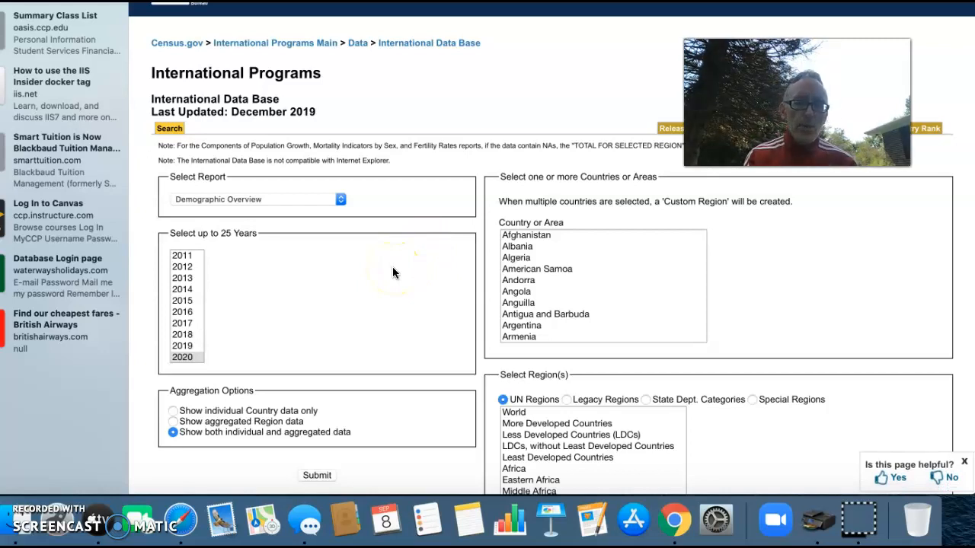
mouse_move(288, 296)
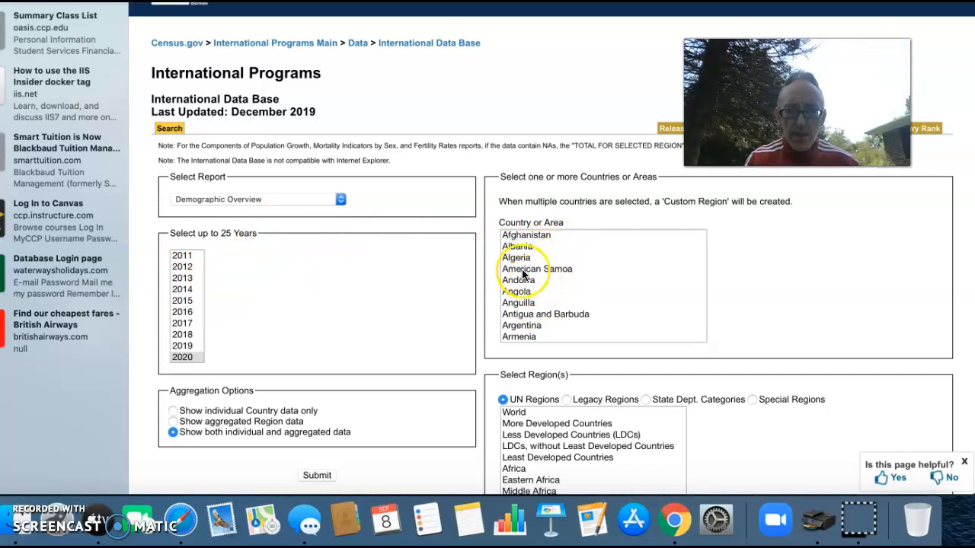
Choose Algeria and add years 2000 and 2040 to the Demographic Overview request
click(516, 257)
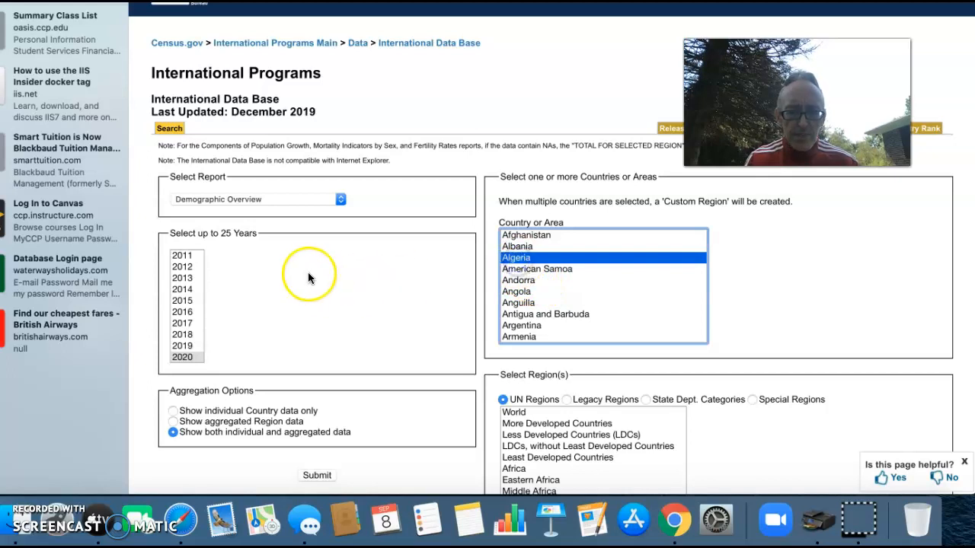
mouse_move(323, 208)
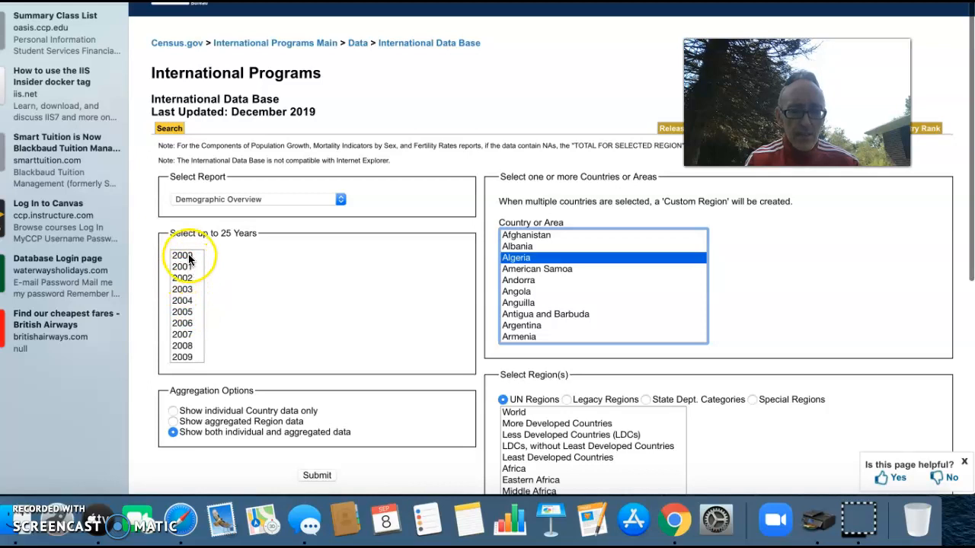
click(182, 256)
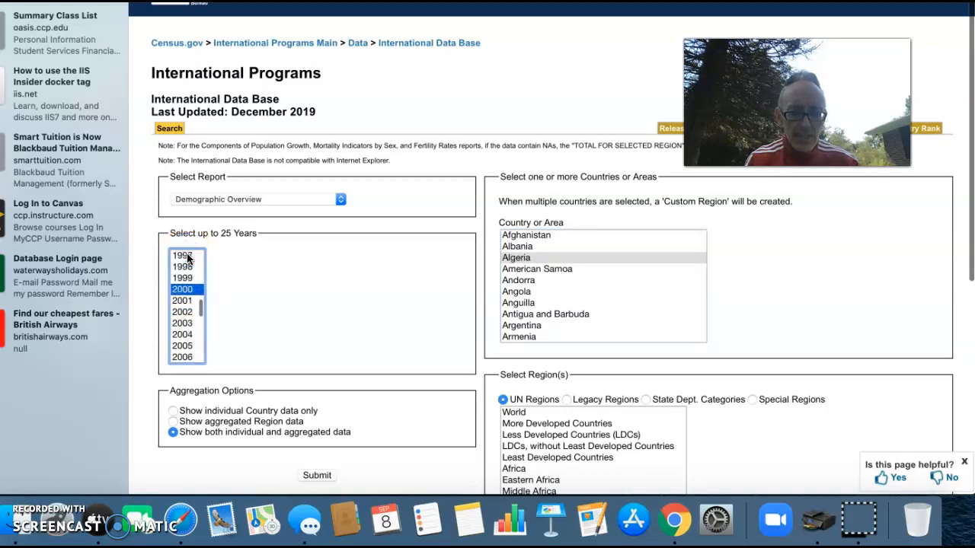
scroll(down, 3)
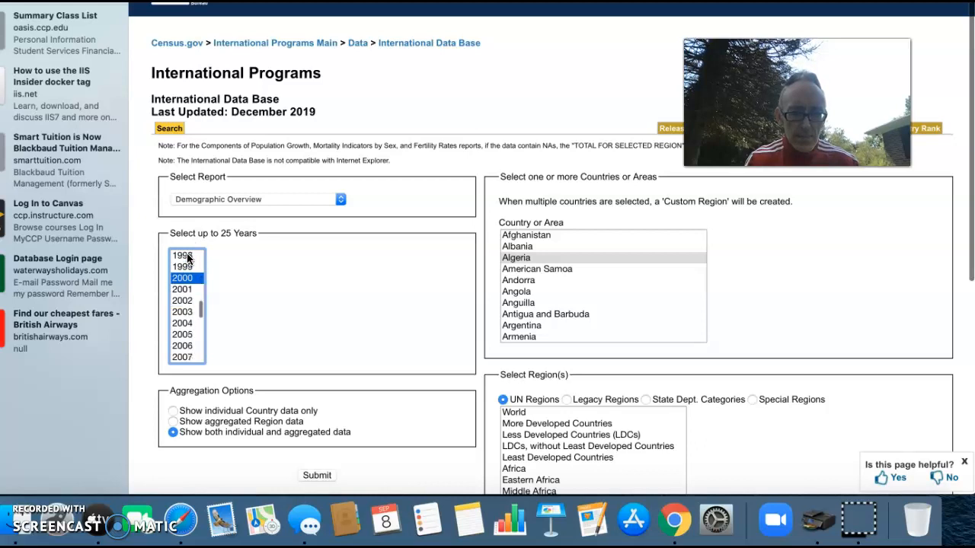
scroll(down, 3)
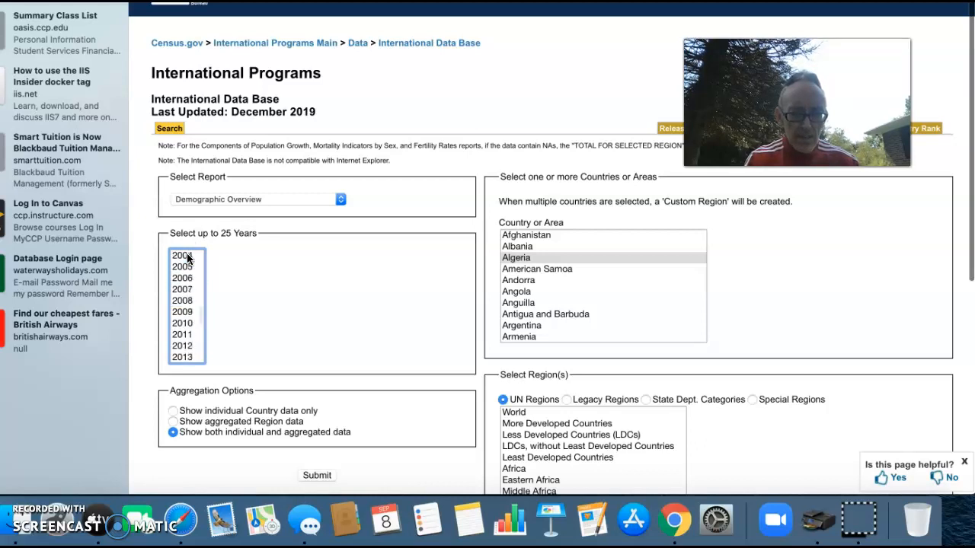
scroll(down, 3)
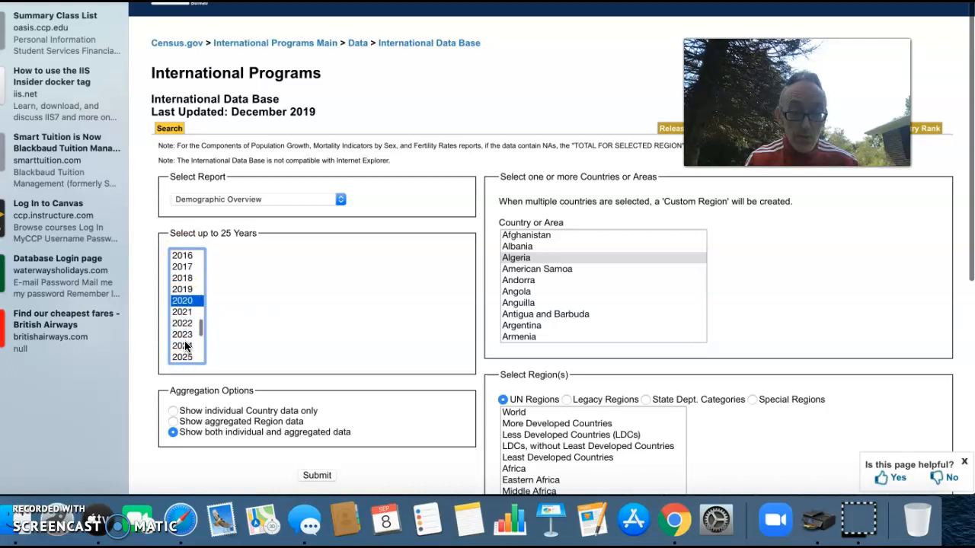
scroll(down, 3)
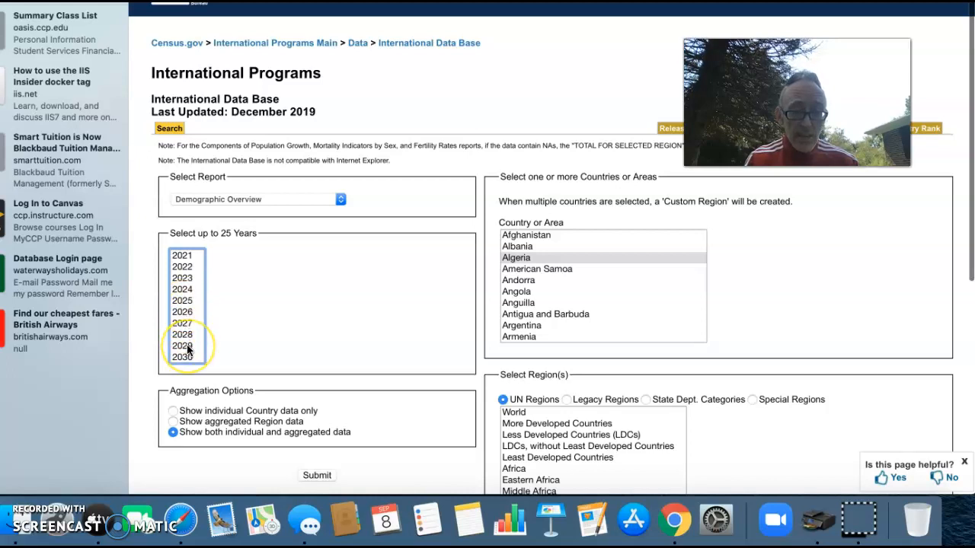
scroll(down, 3)
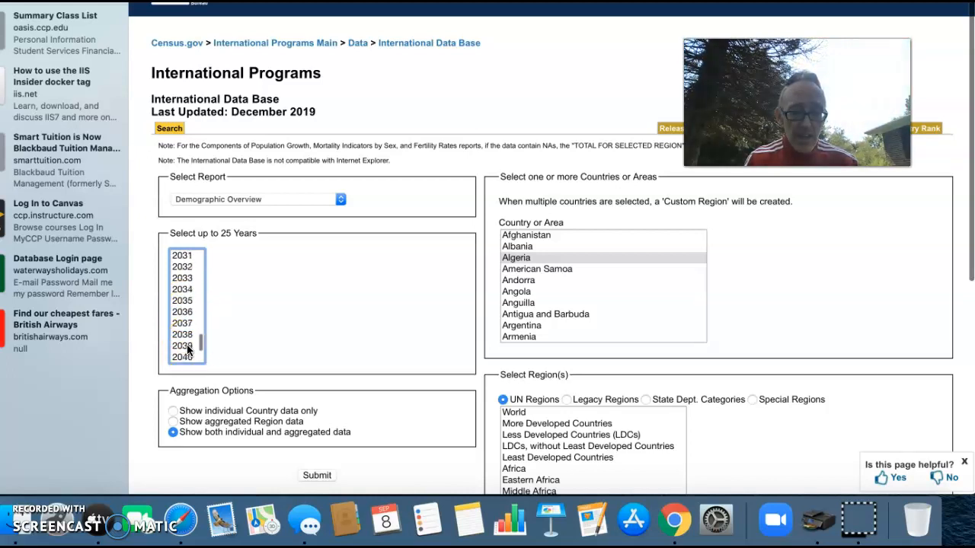
click(182, 356)
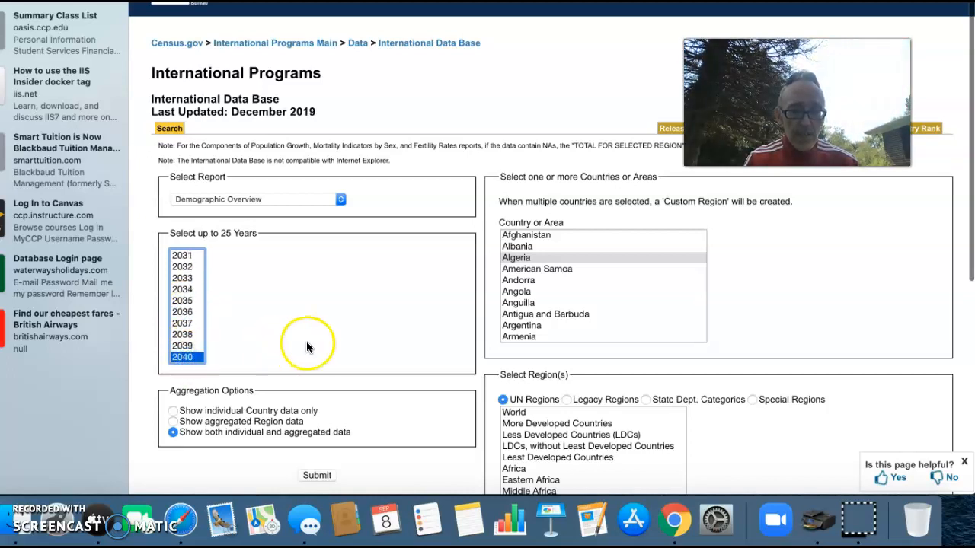
scroll(down, 3)
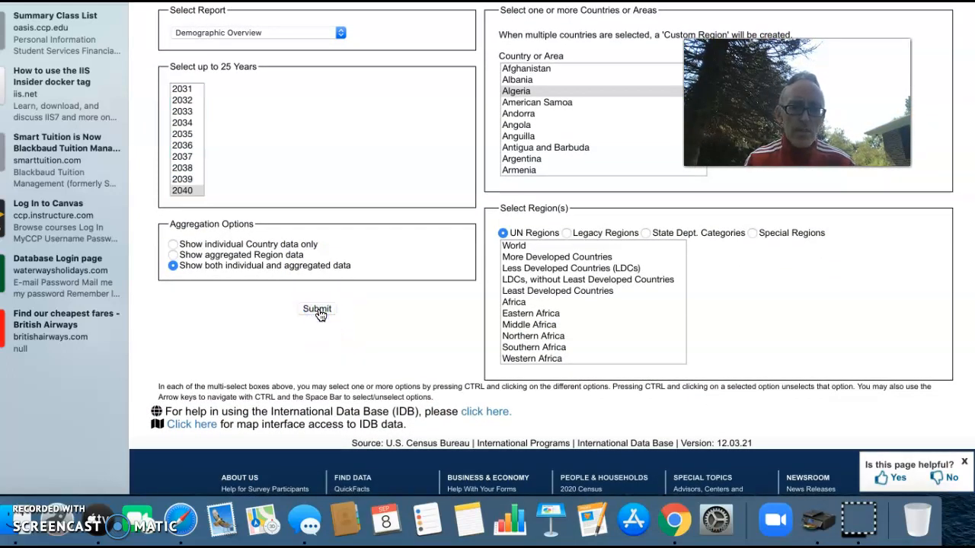
Submit the request to display Algeria's demographic indicators for 1995 through 2040
click(316, 309)
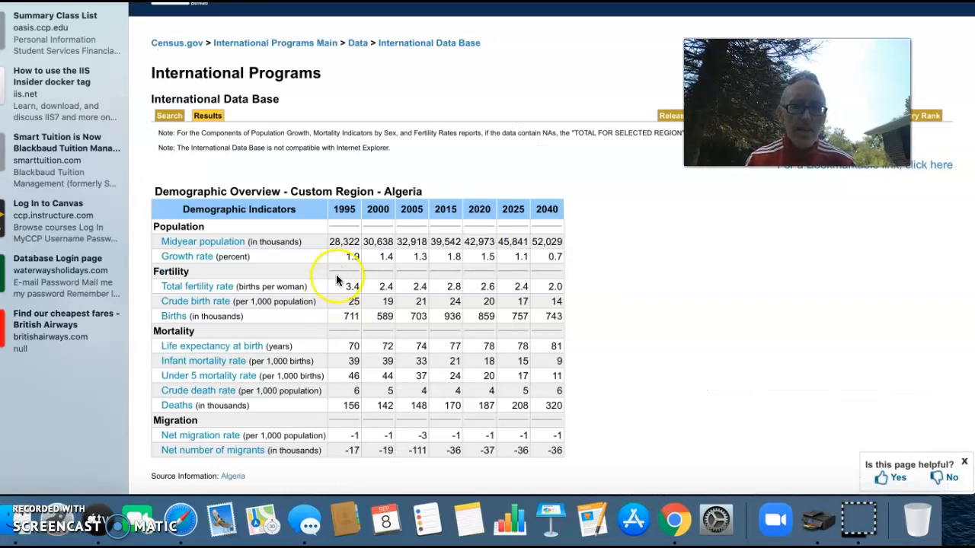
mouse_move(393, 356)
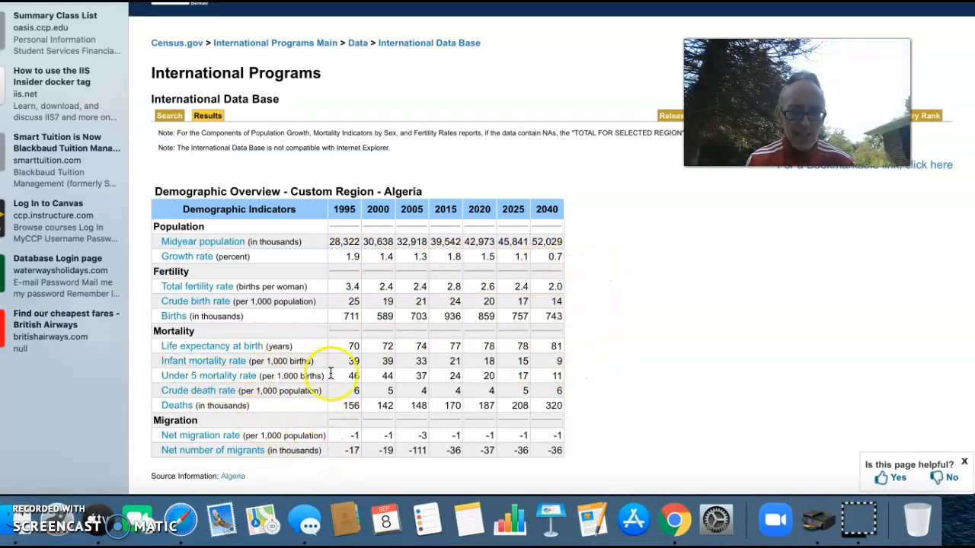
mouse_move(221, 351)
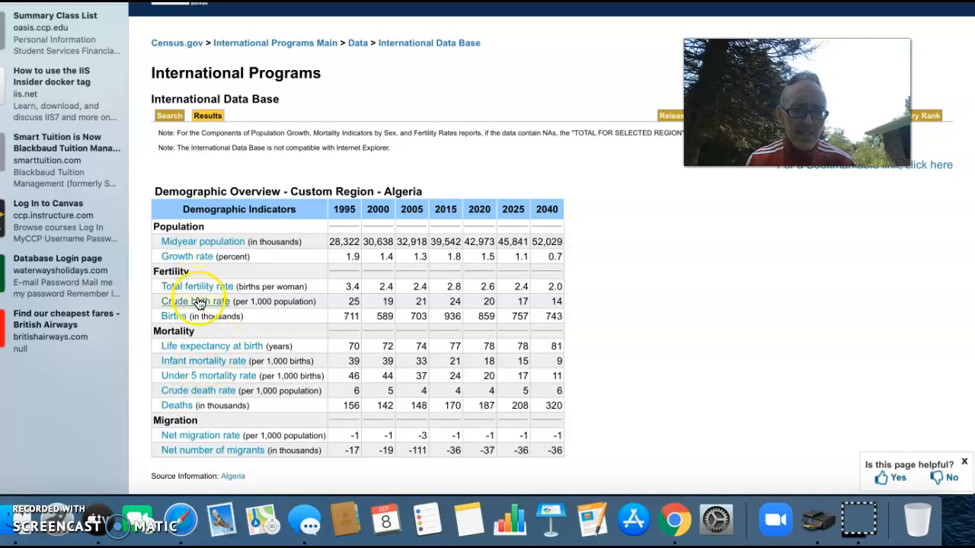
scroll(down, 3)
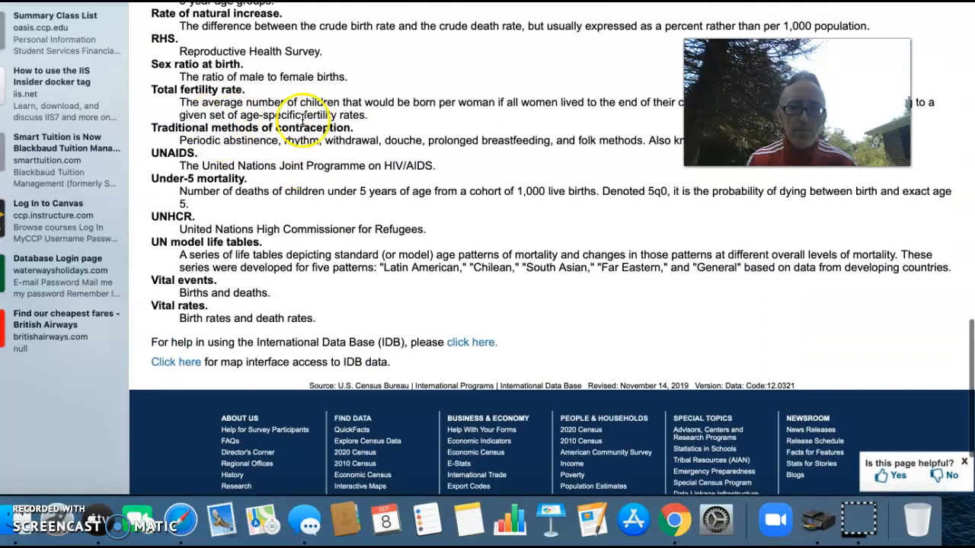
mouse_move(491, 105)
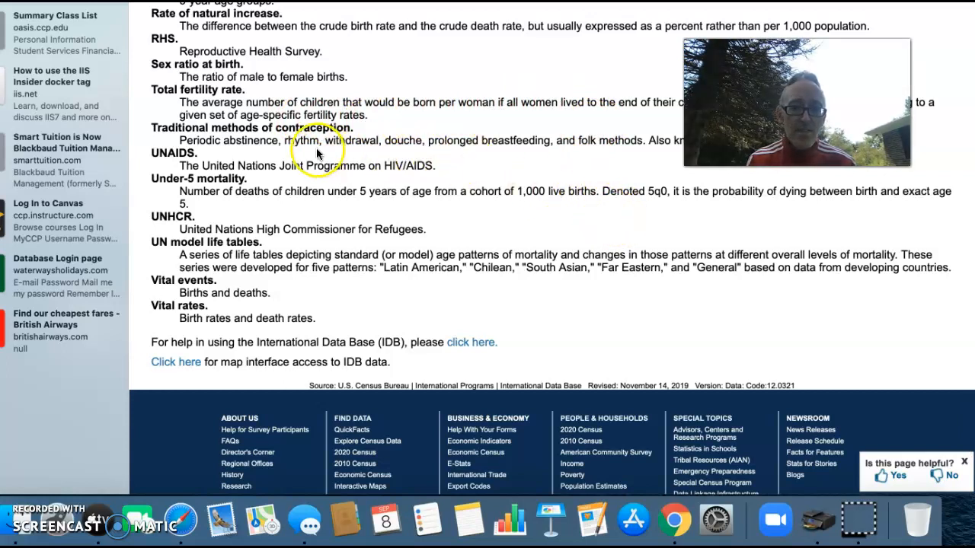
mouse_move(267, 158)
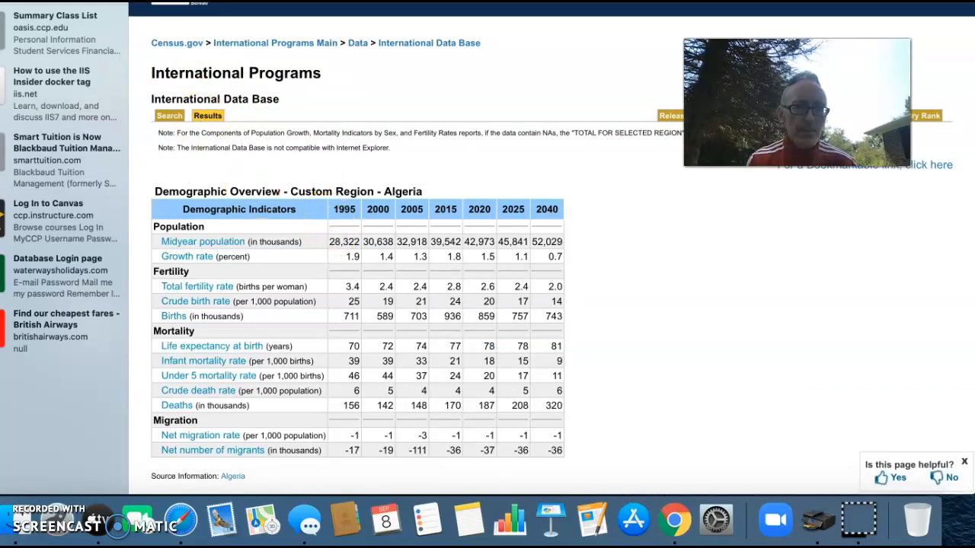
Request a Population Pyramid Graph for Algeria, adding 2014 alongside 2020
click(168, 116)
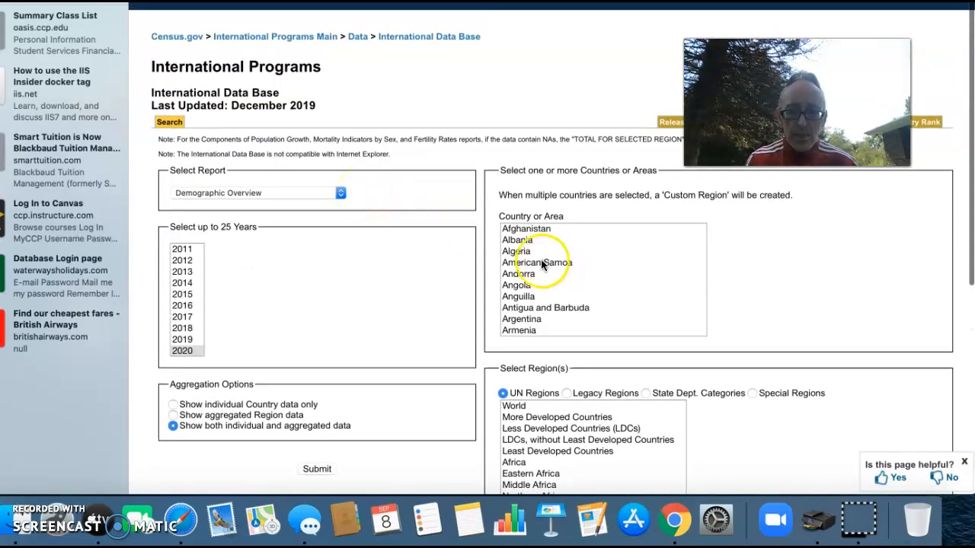
click(517, 250)
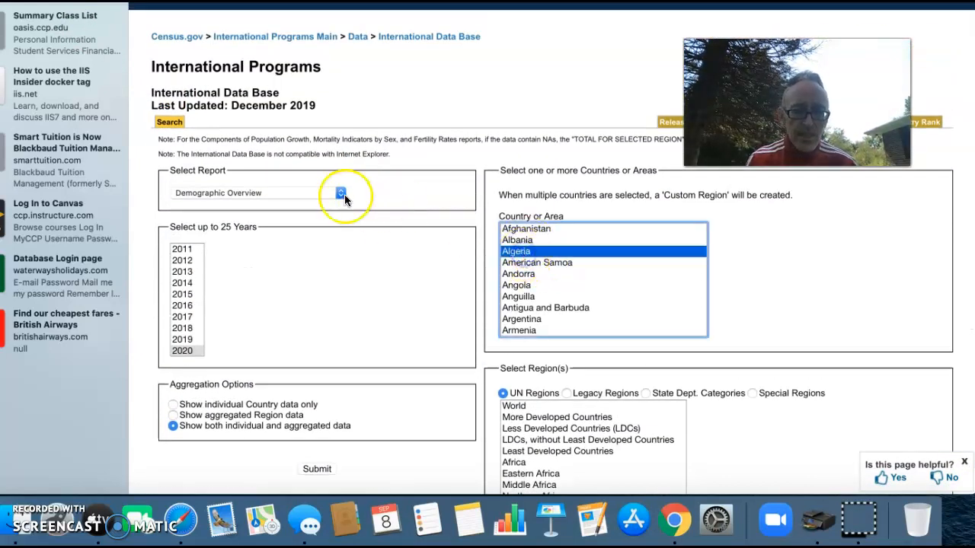
click(340, 192)
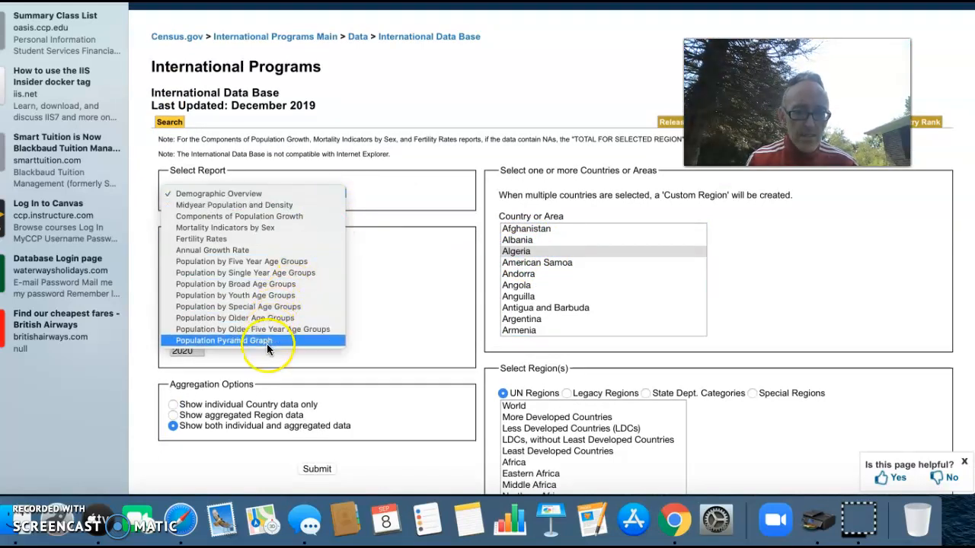
click(224, 341)
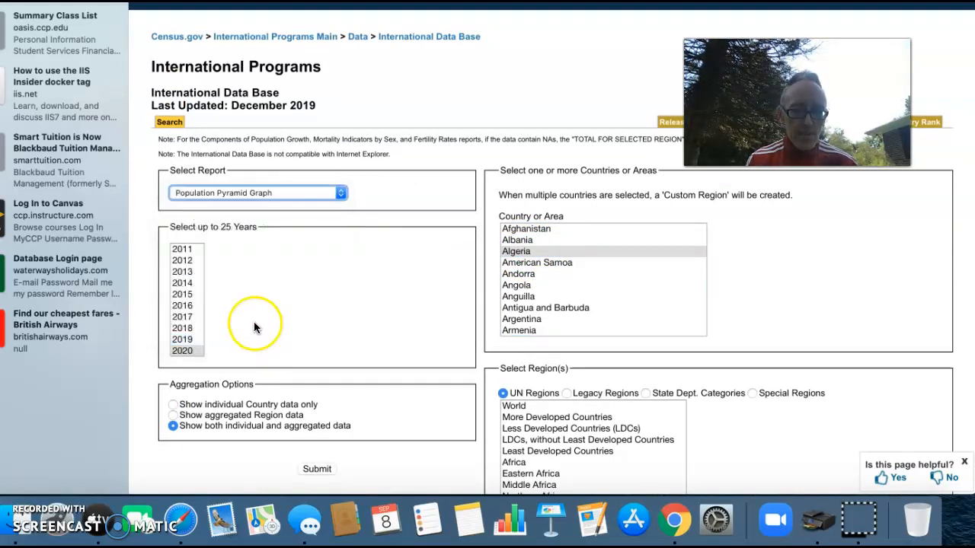
mouse_move(200, 288)
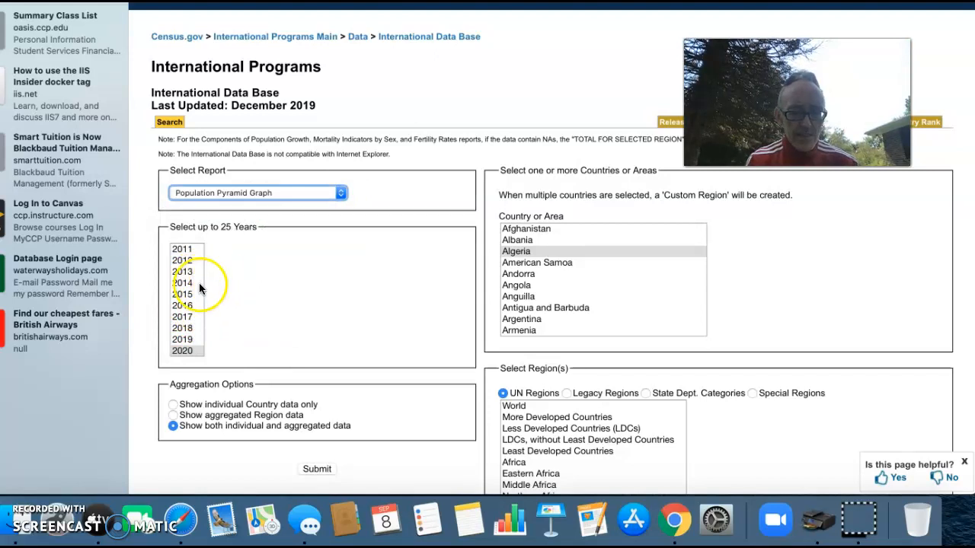
click(183, 283)
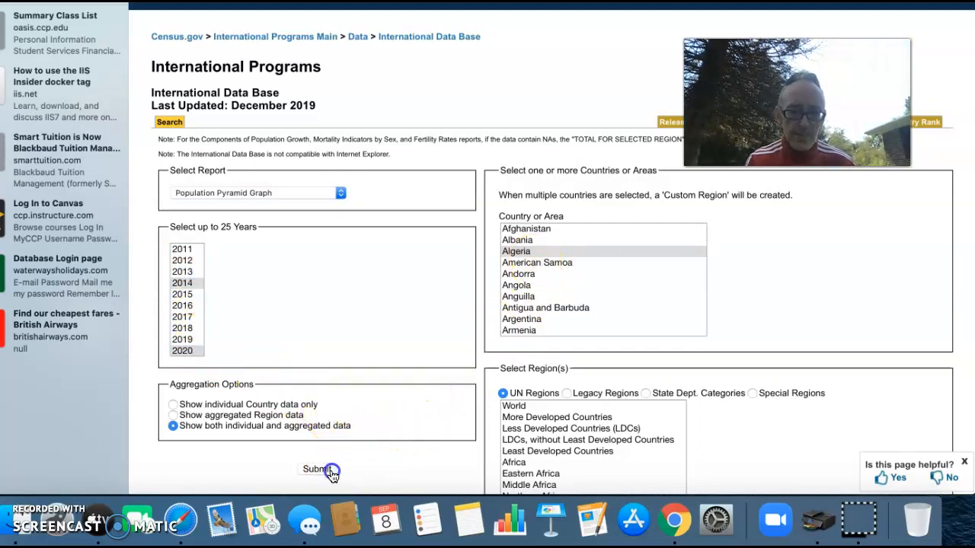
Submit and scroll to view Algeria's 2014 and 2020 population pyramids
click(319, 469)
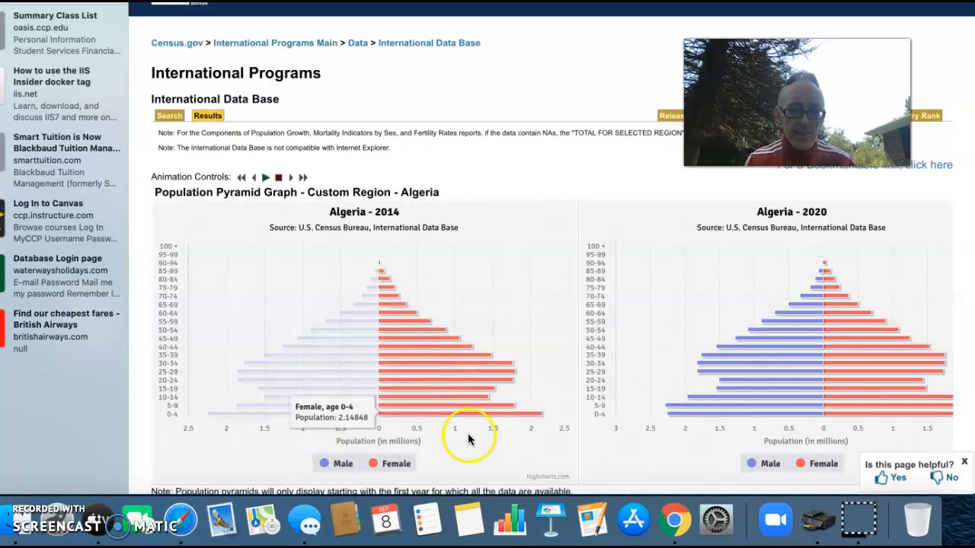
scroll(down, 3)
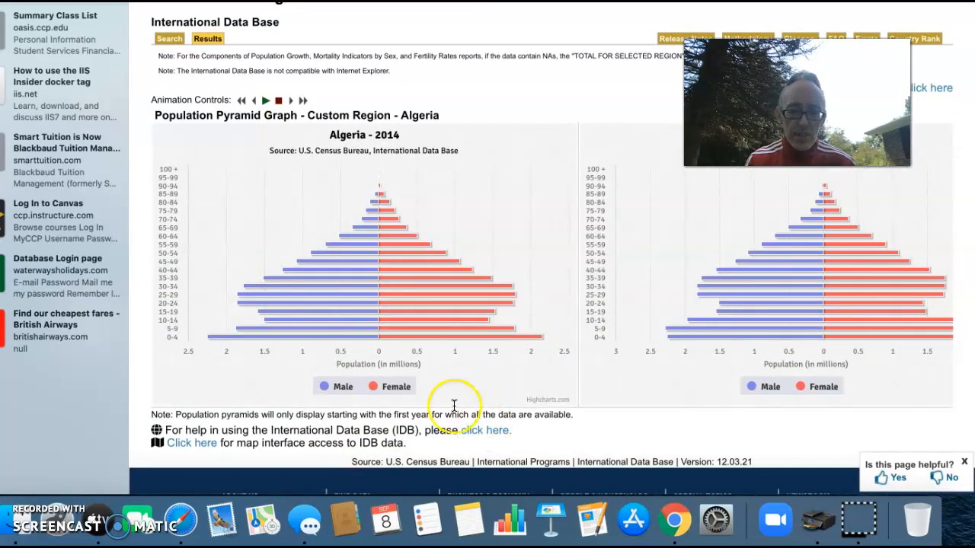
mouse_move(467, 335)
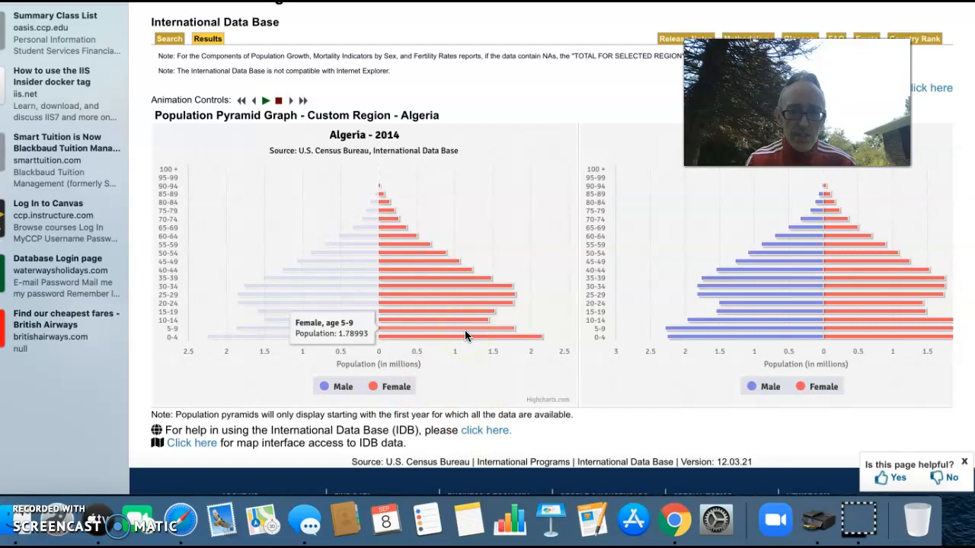
mouse_move(309, 339)
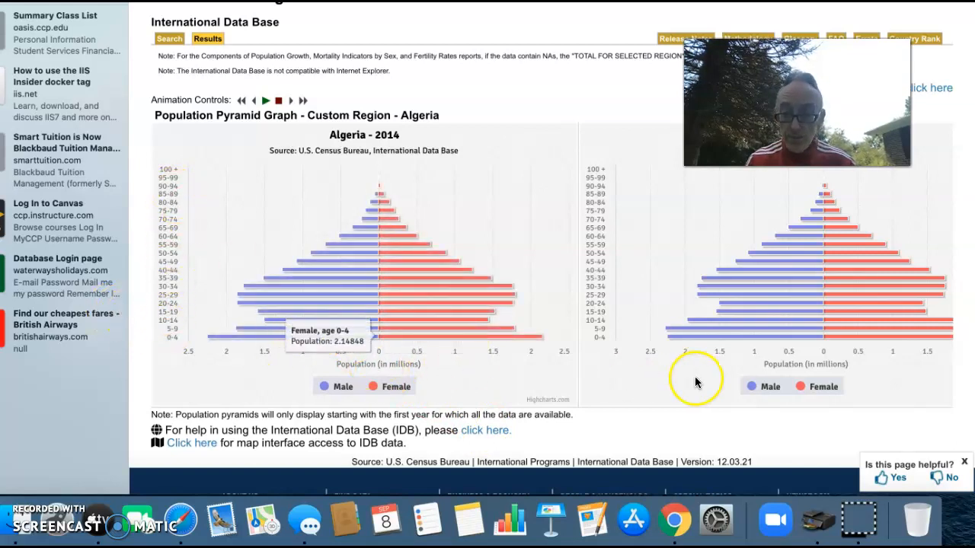
mouse_move(815, 348)
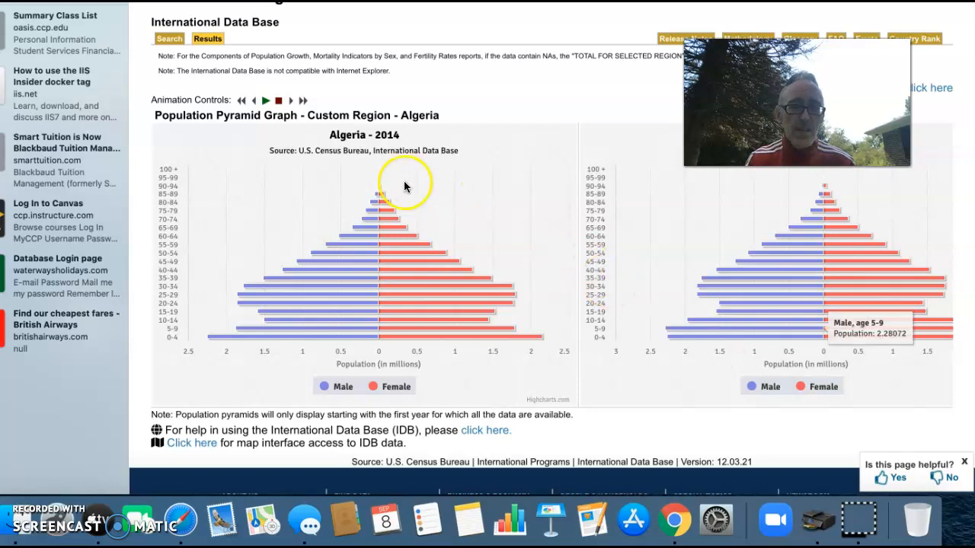
mouse_move(398, 180)
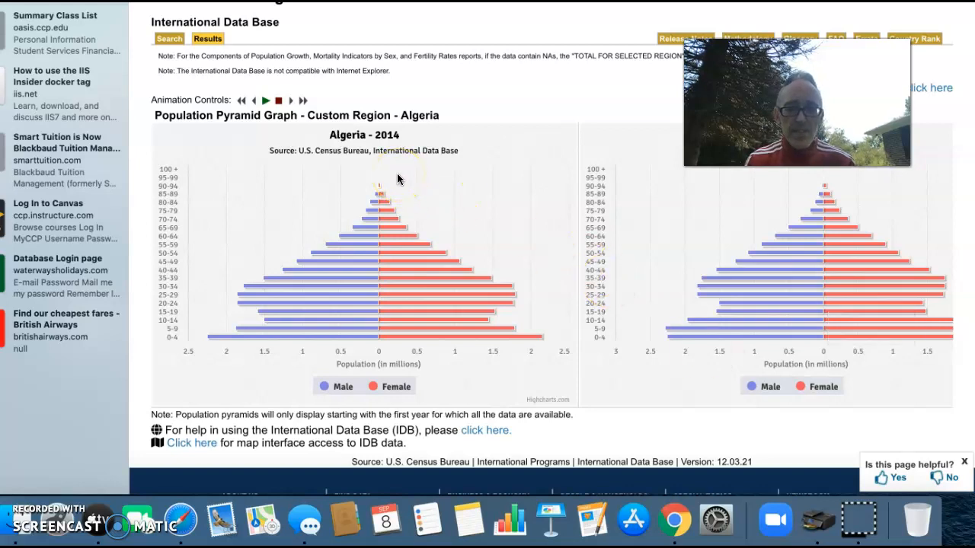